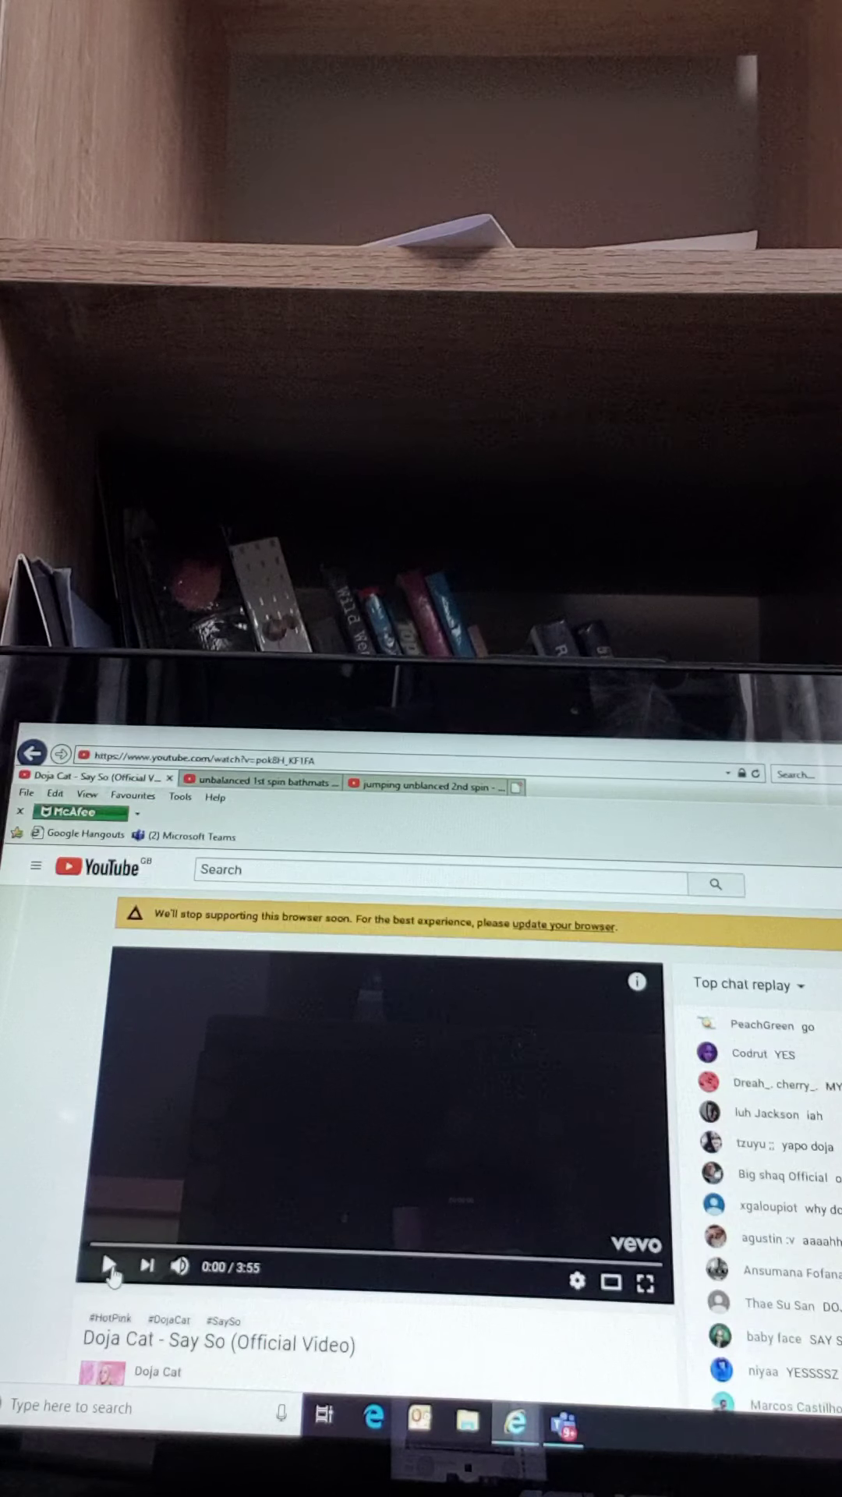
# Step: Start the Doja Cat Say So video playing, then switch to the 2nd spin washing-machine tab
pyautogui.click(425, 786)
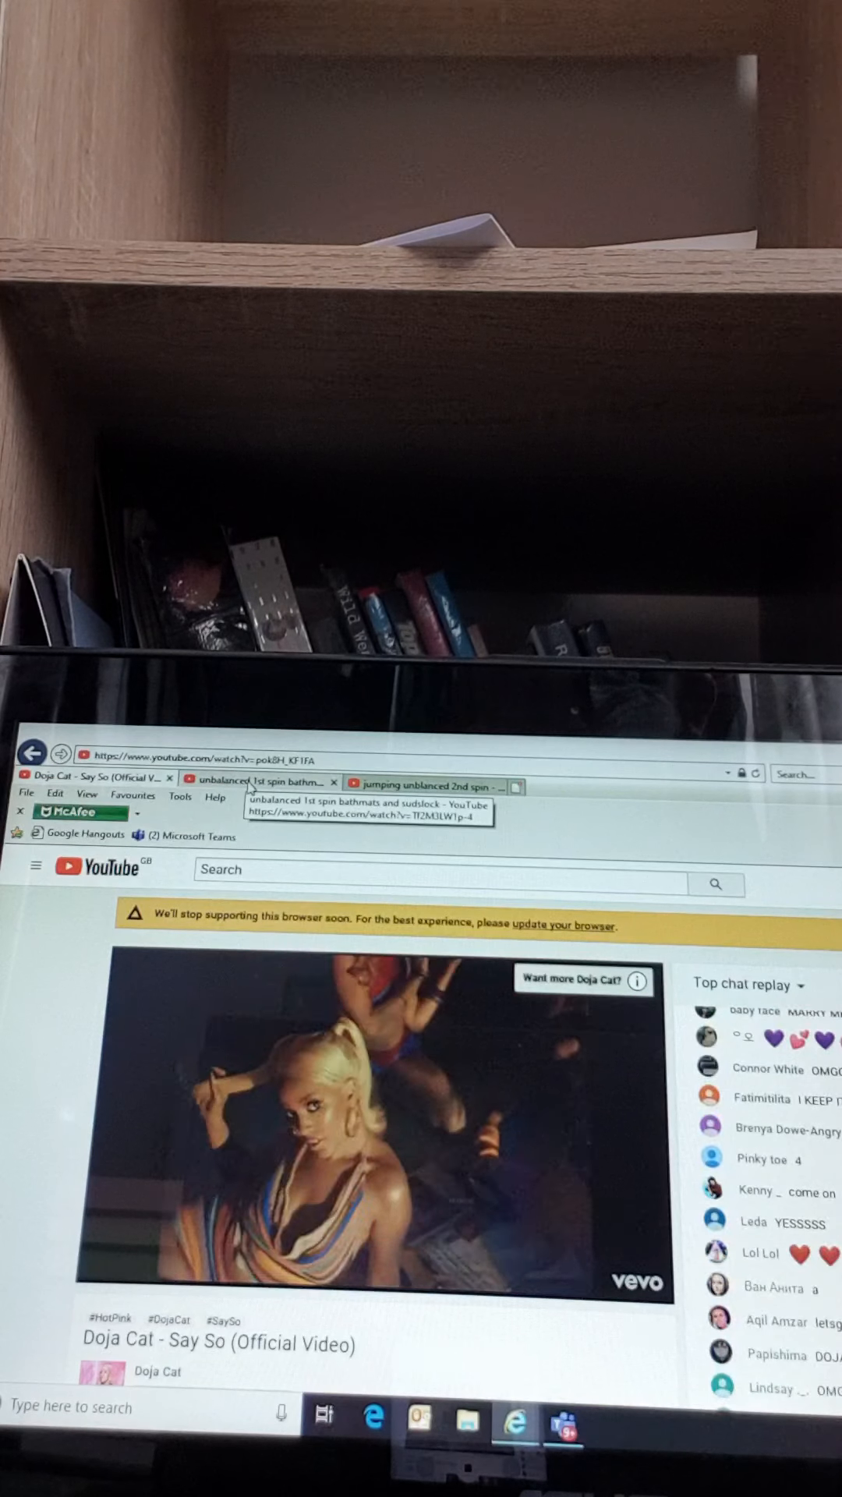
pyautogui.click(262, 782)
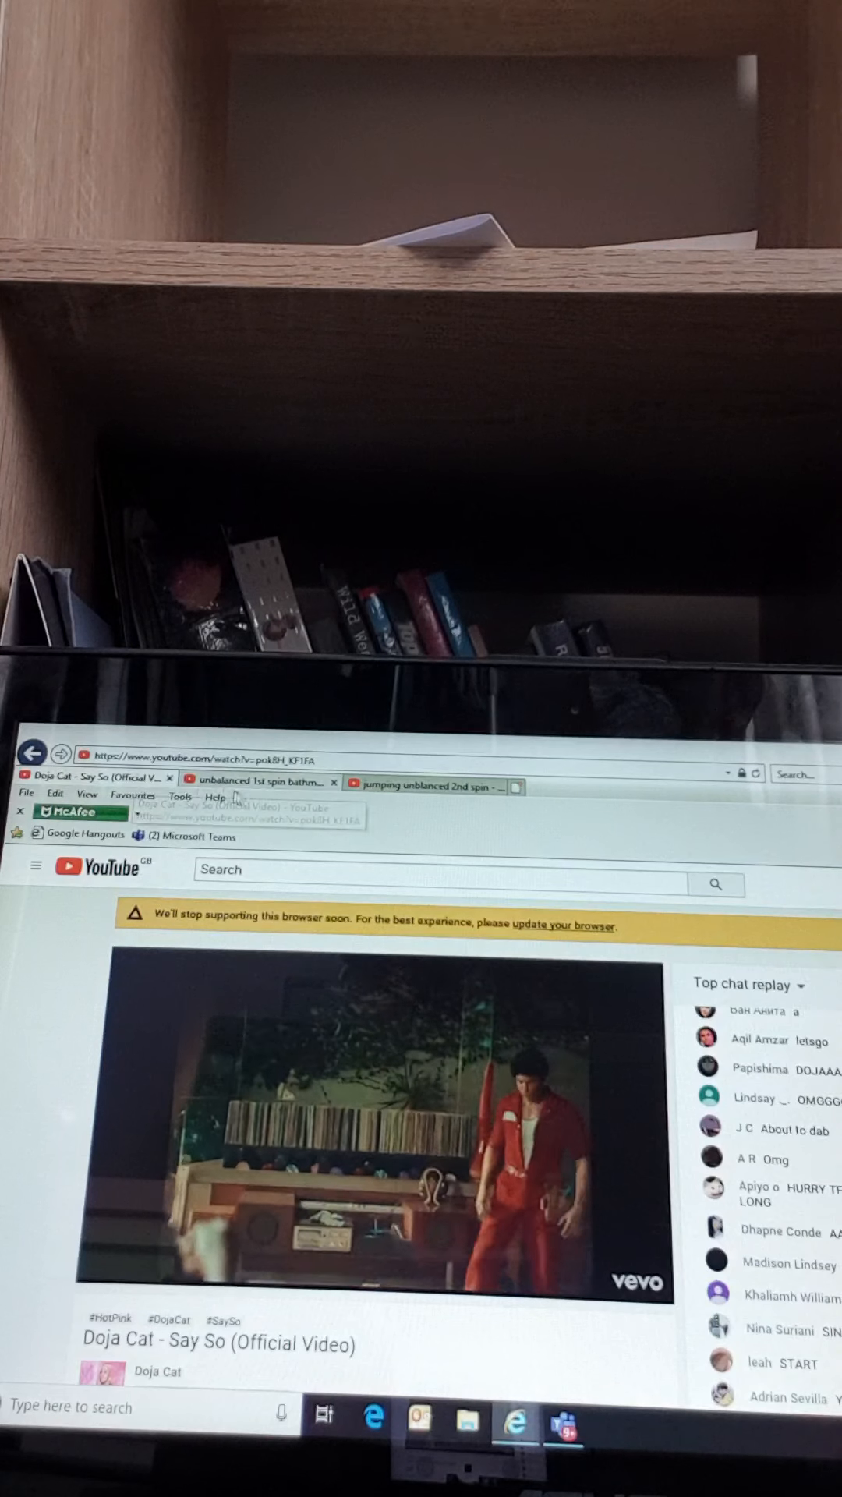
pyautogui.moveTo(267, 783)
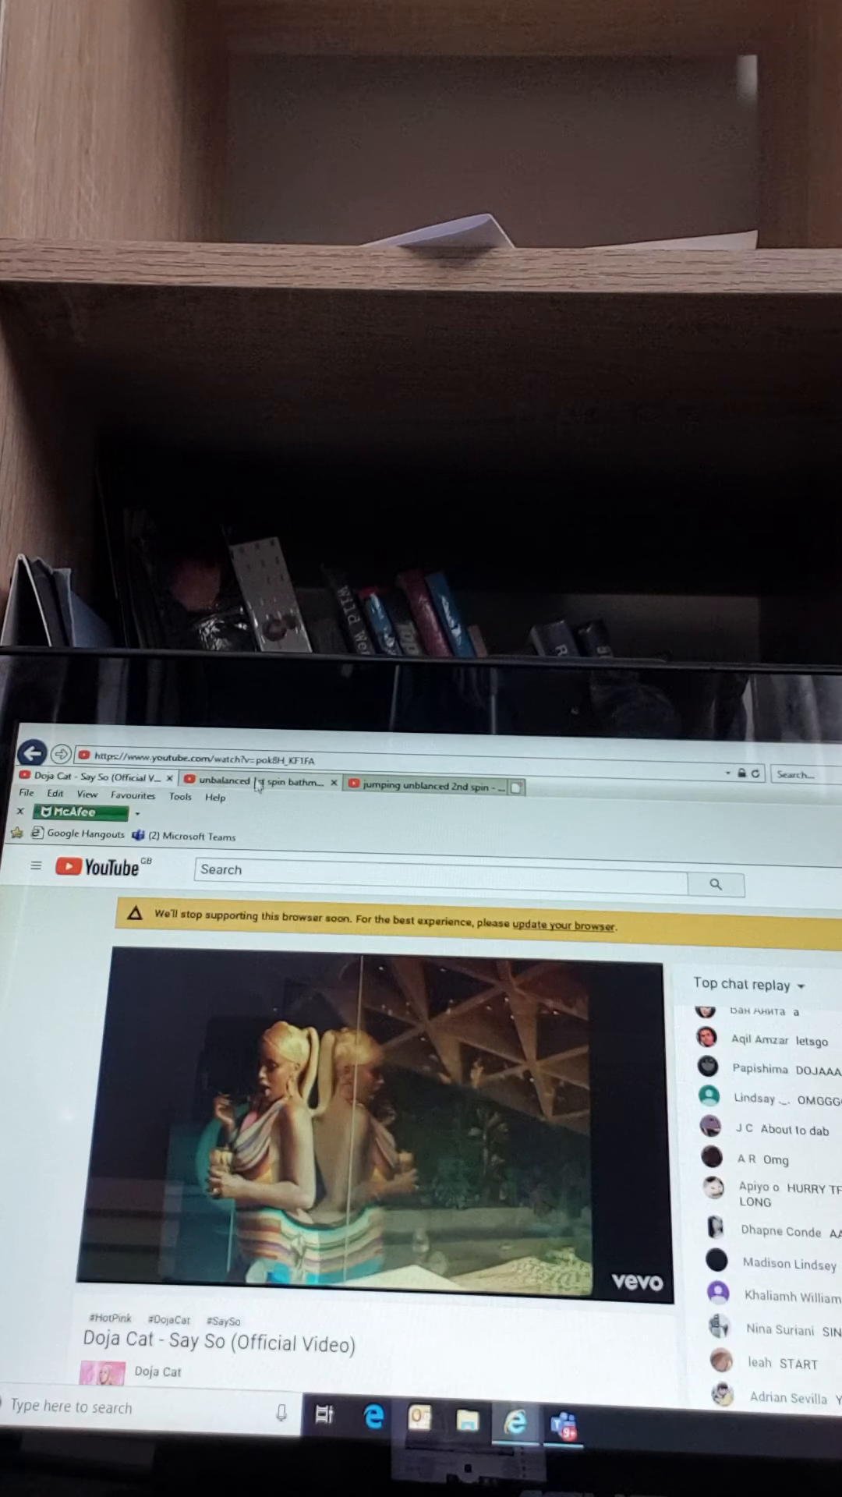
pyautogui.click(431, 786)
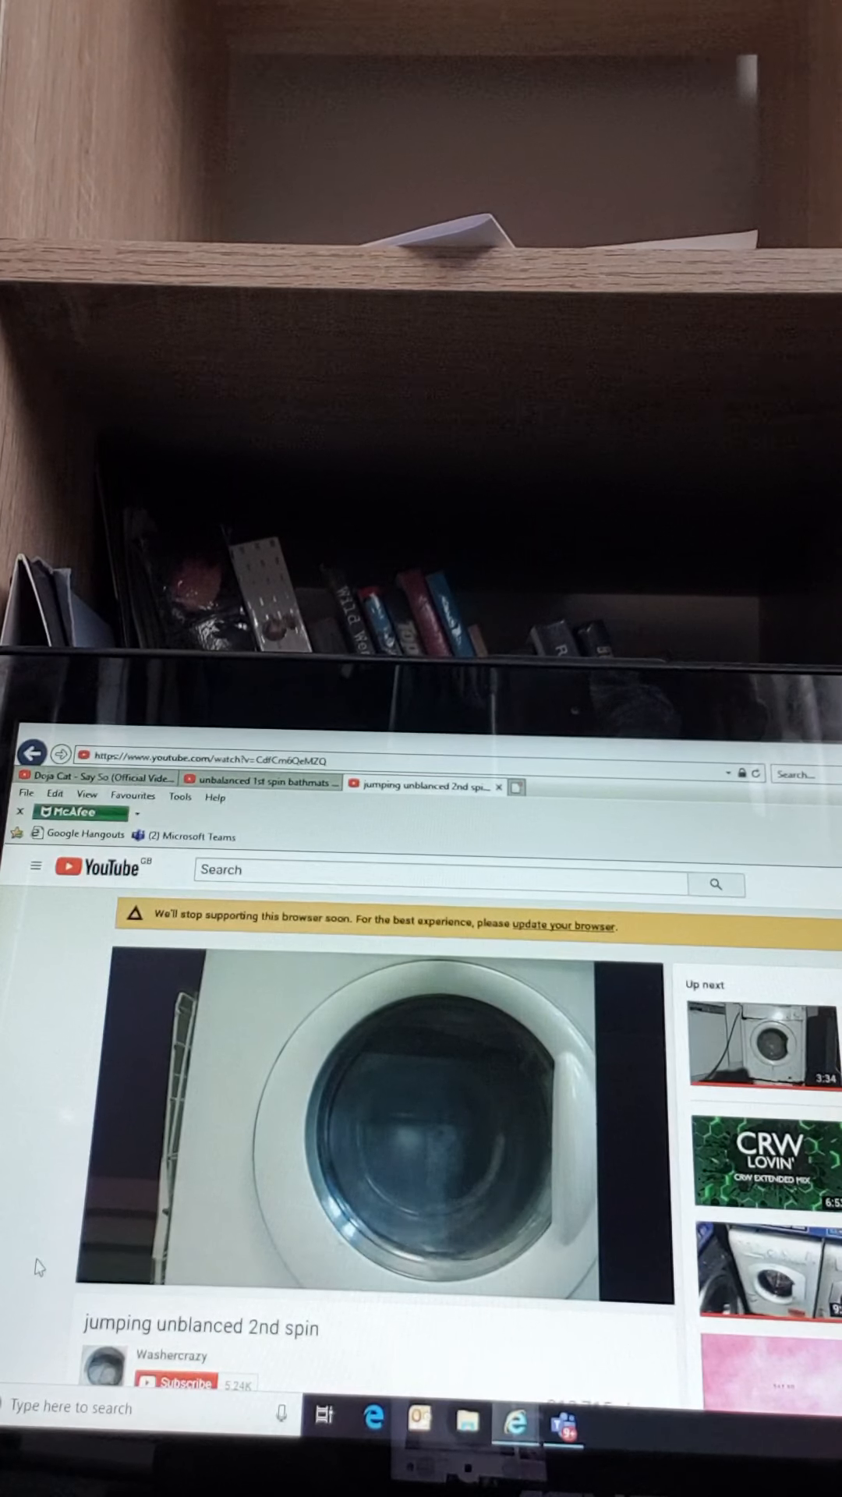
# Step: Play the 2nd spin washing-machine video, jumping back to about 0:06 and resuming it
pyautogui.click(382, 1126)
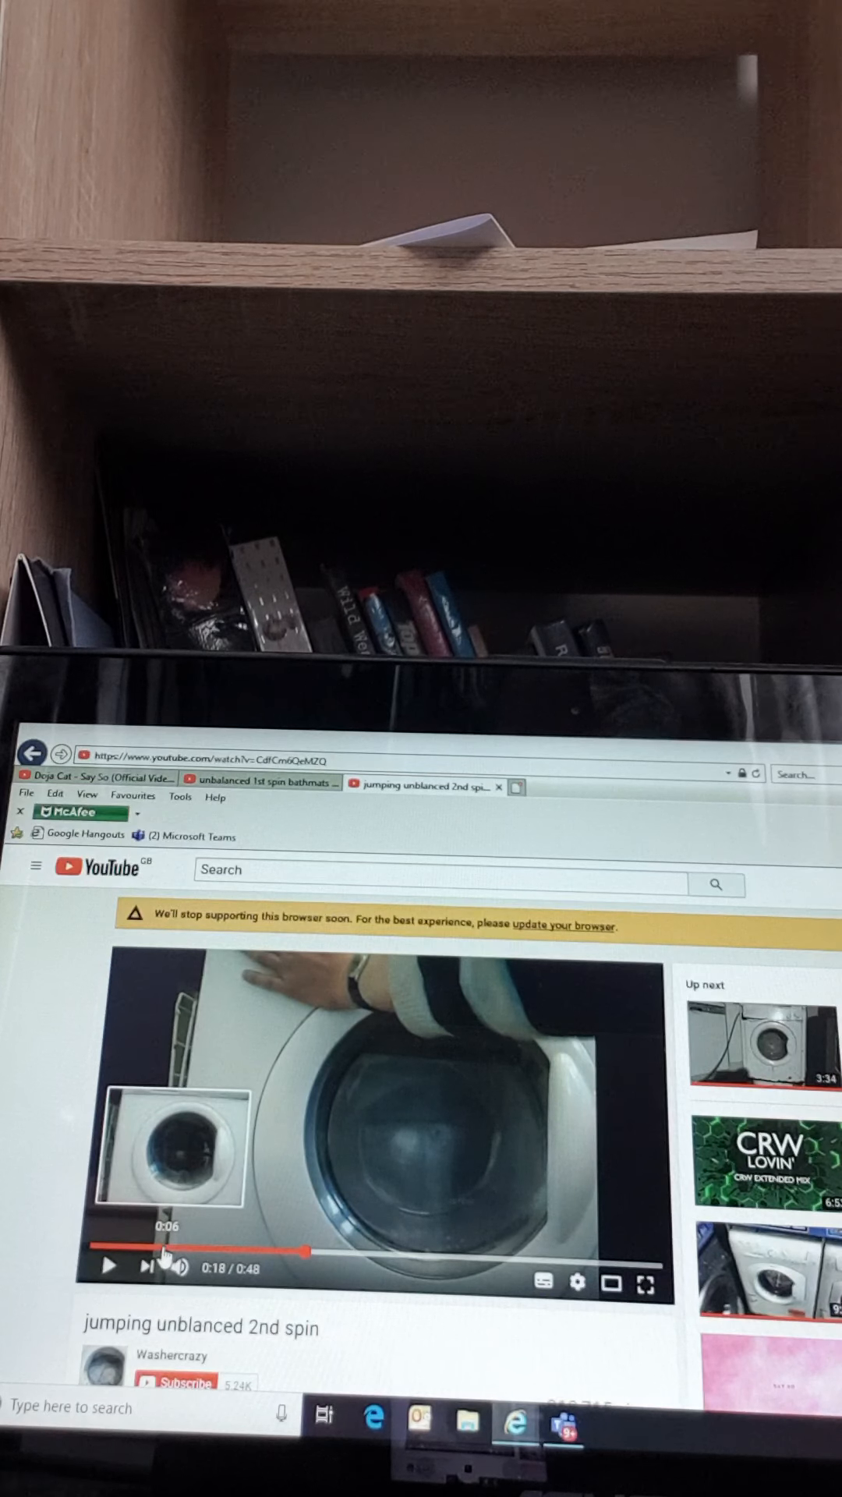
pyautogui.click(162, 1247)
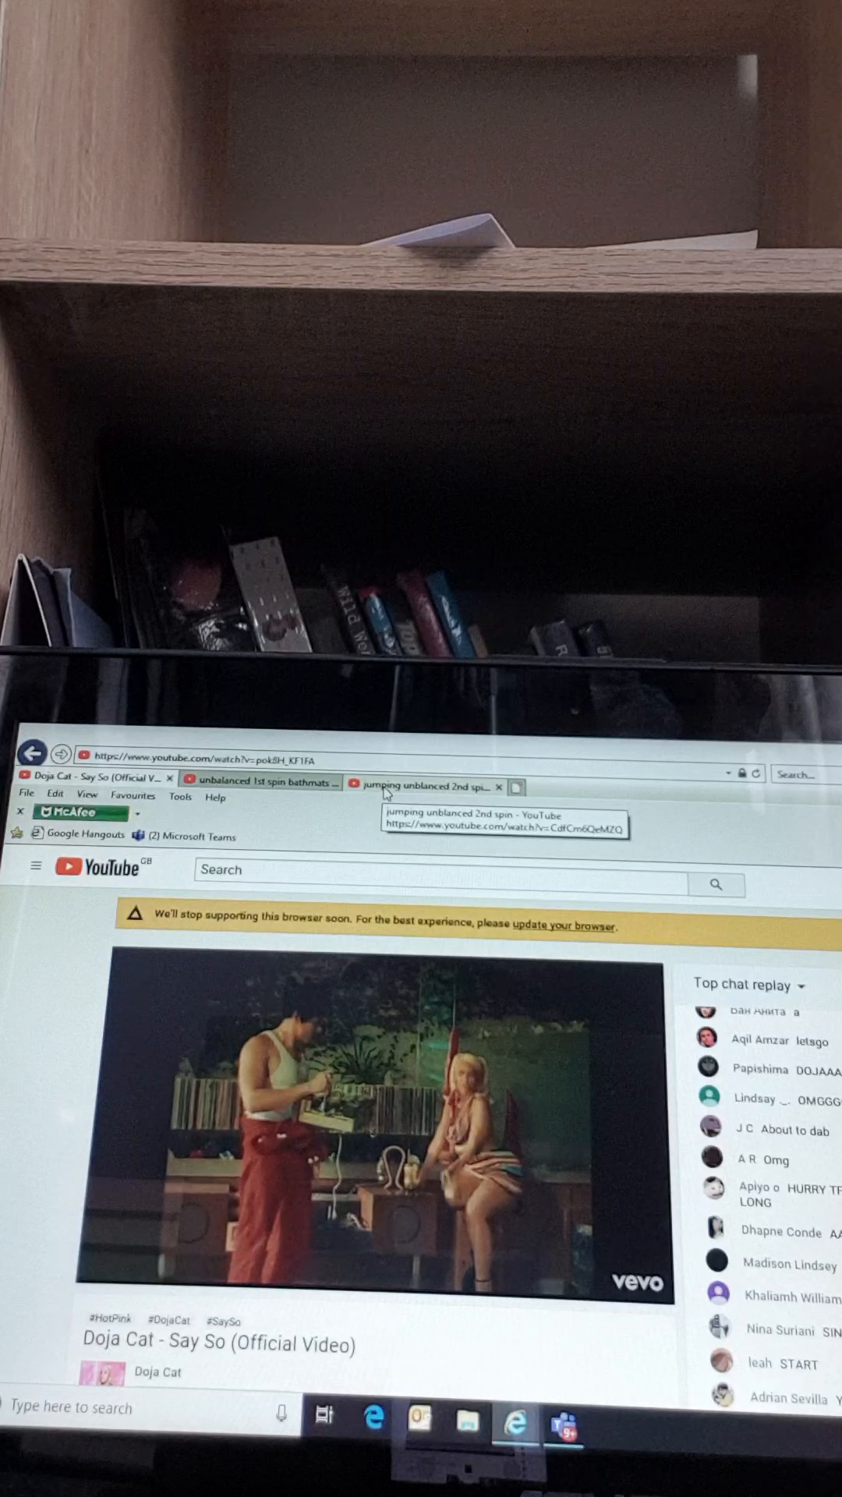
pyautogui.click(431, 786)
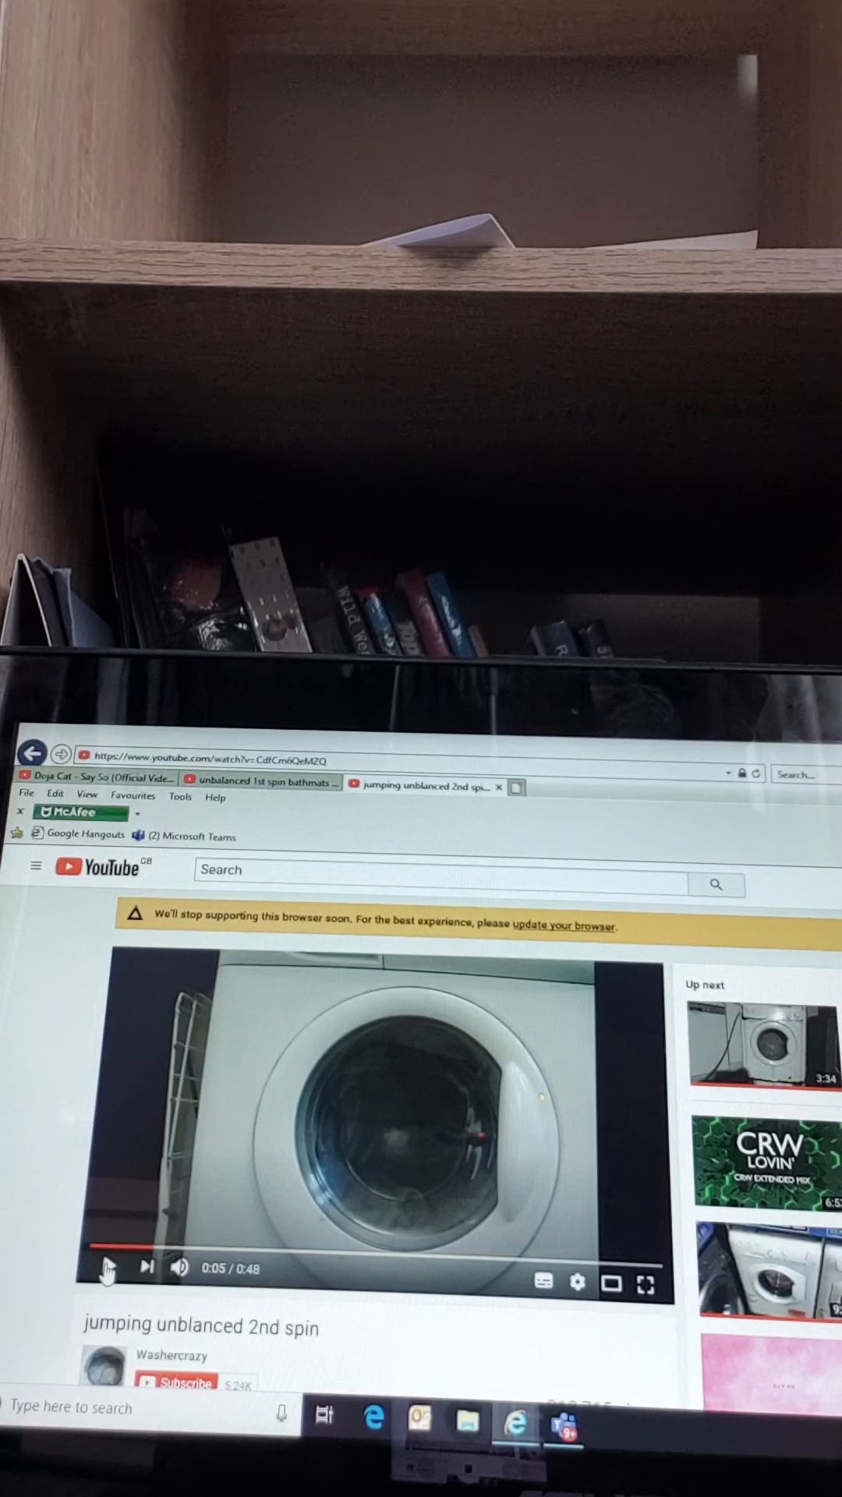
pyautogui.click(108, 1270)
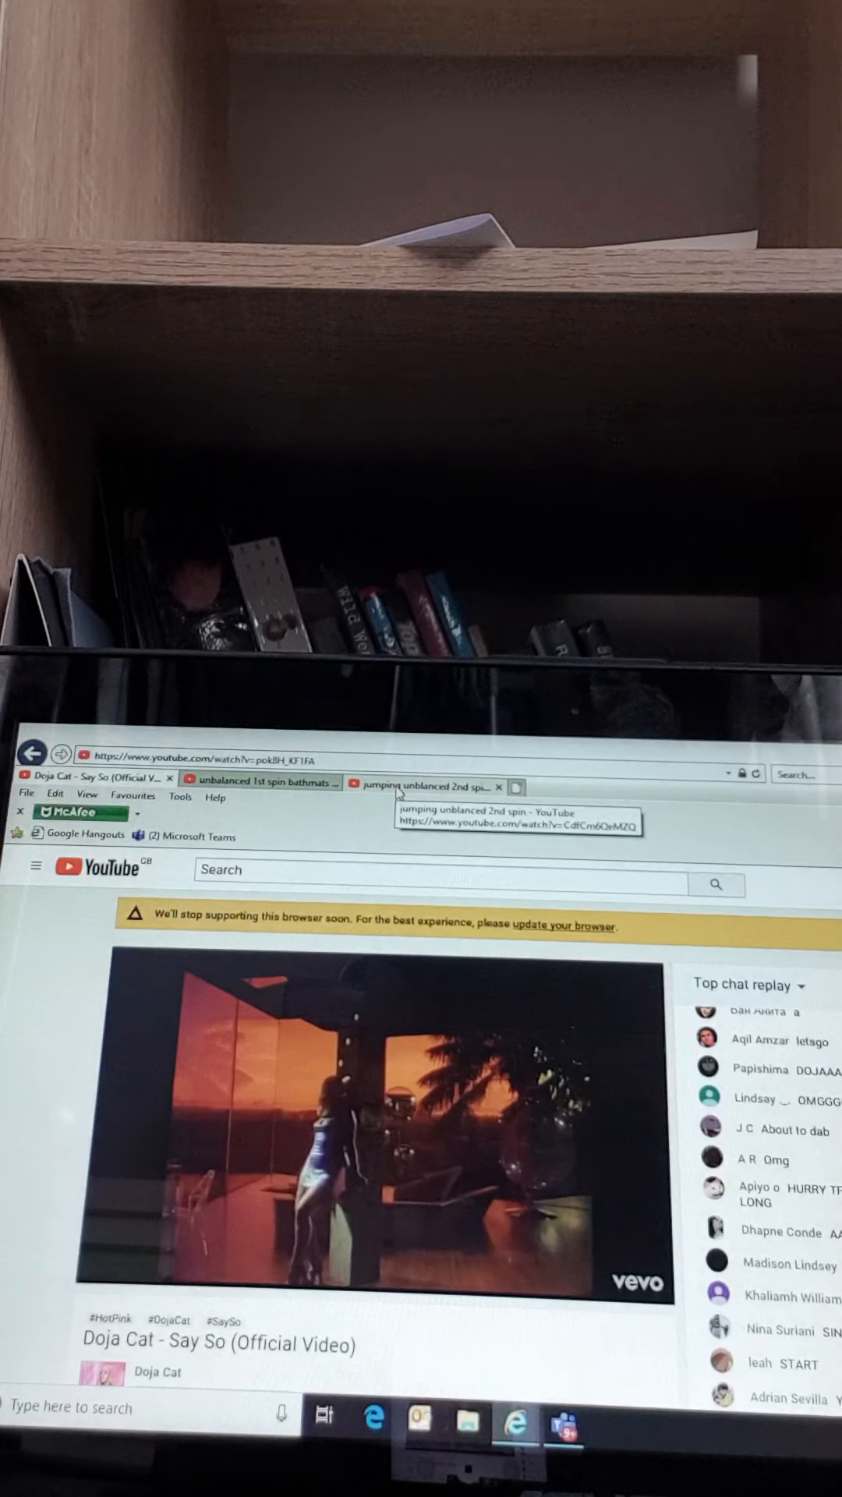
# Step: Play and pause the 2nd spin video again, then return to the Doja Cat Say So tab
pyautogui.click(424, 787)
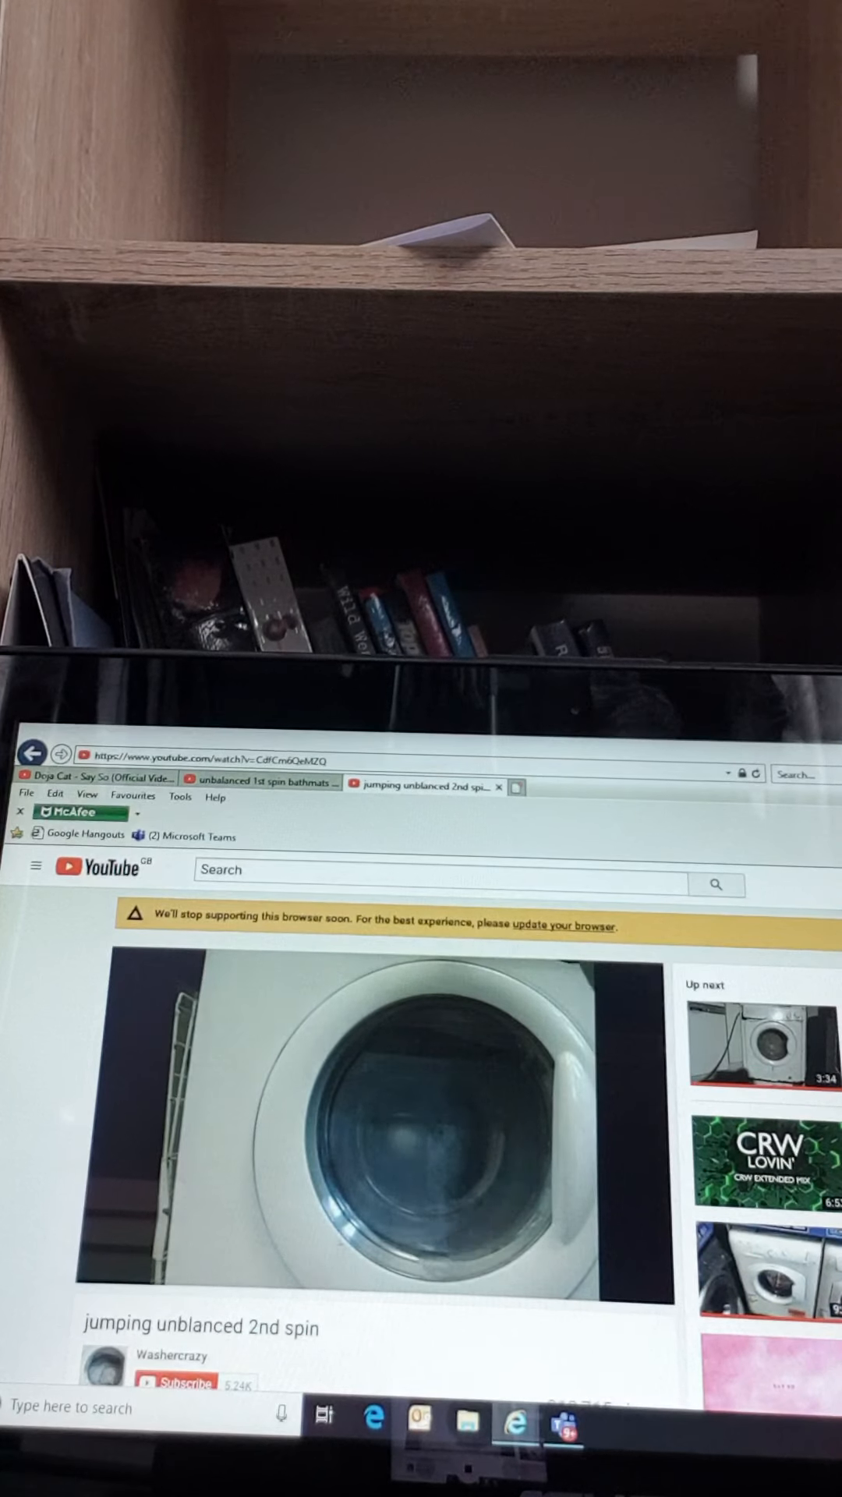
pyautogui.click(382, 1147)
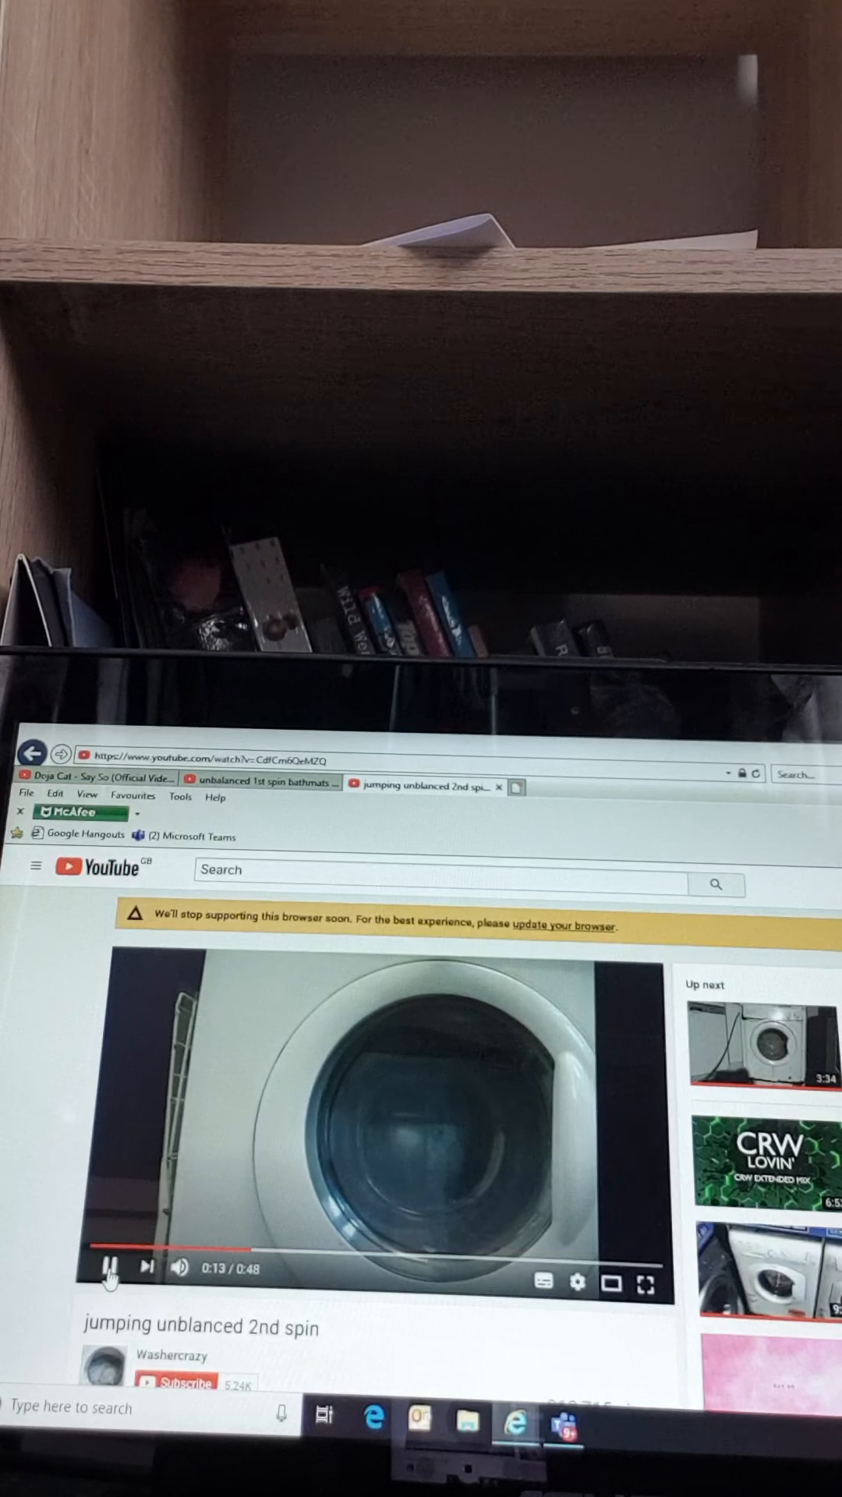
pyautogui.moveTo(107, 1273)
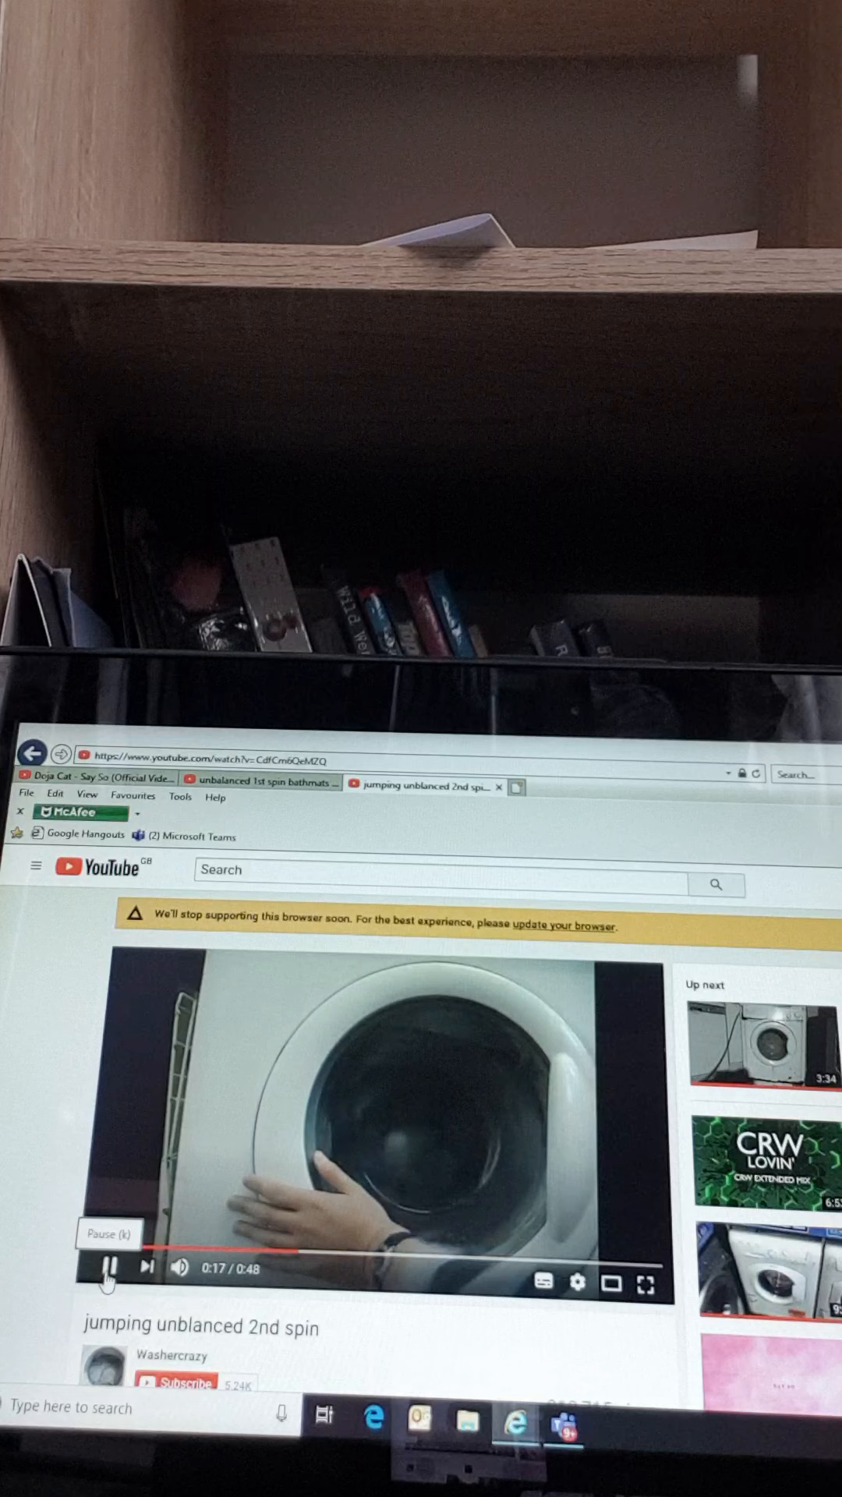
pyautogui.click(435, 1265)
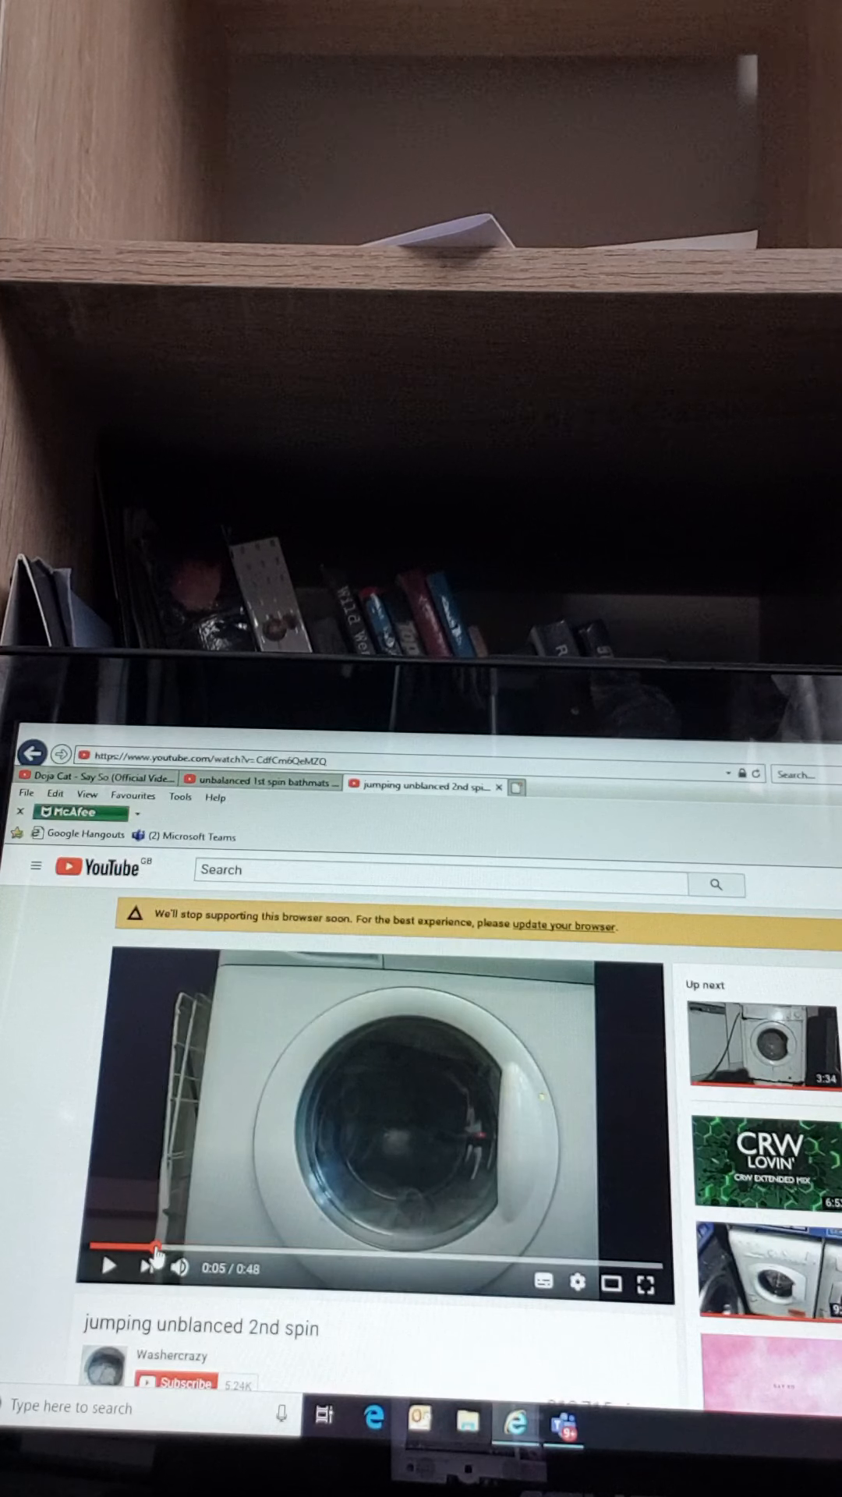
pyautogui.click(91, 778)
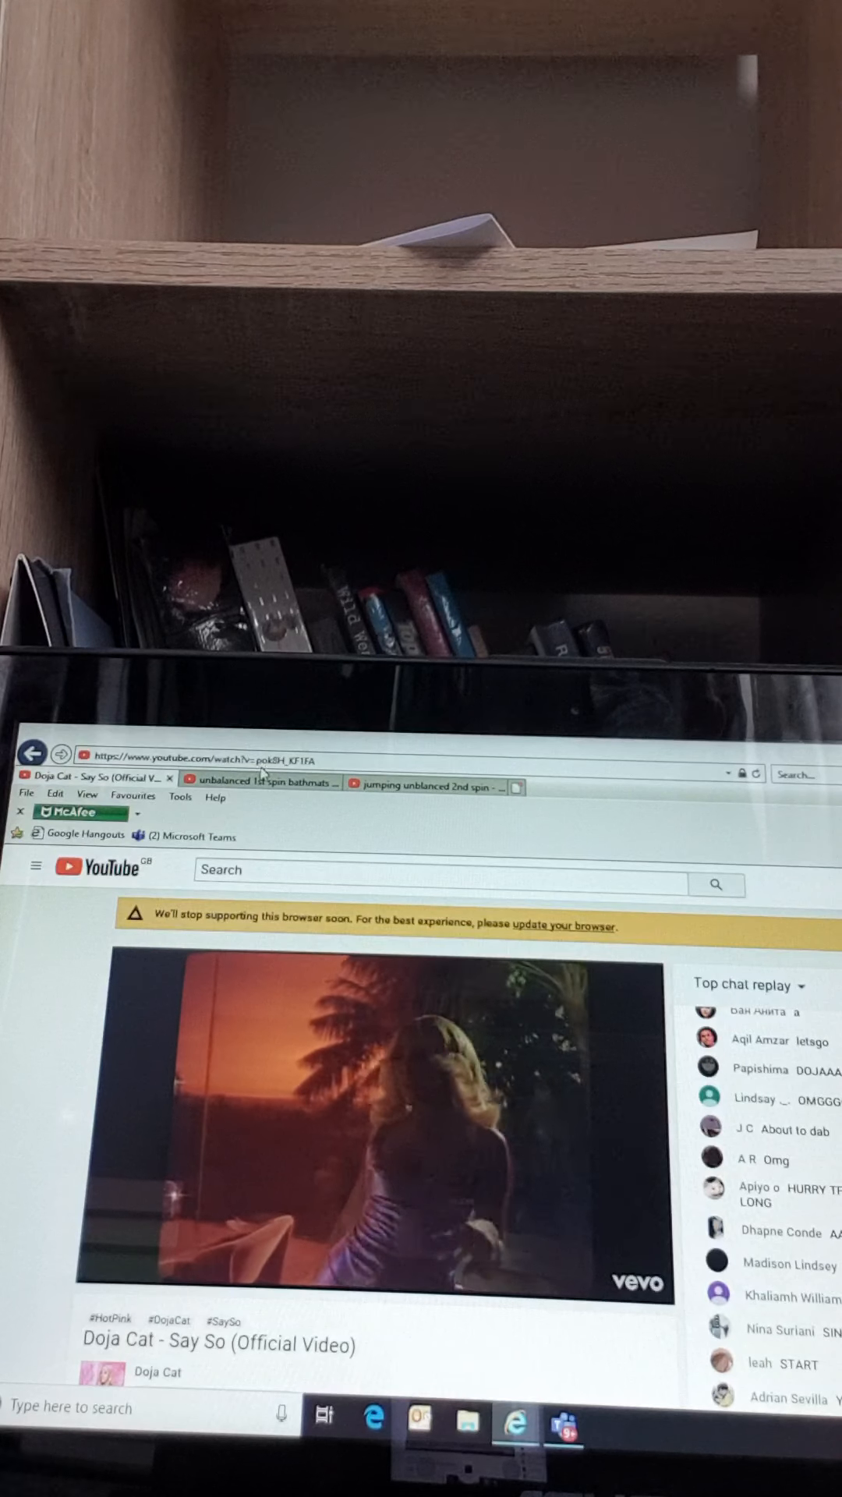
pyautogui.moveTo(262, 781)
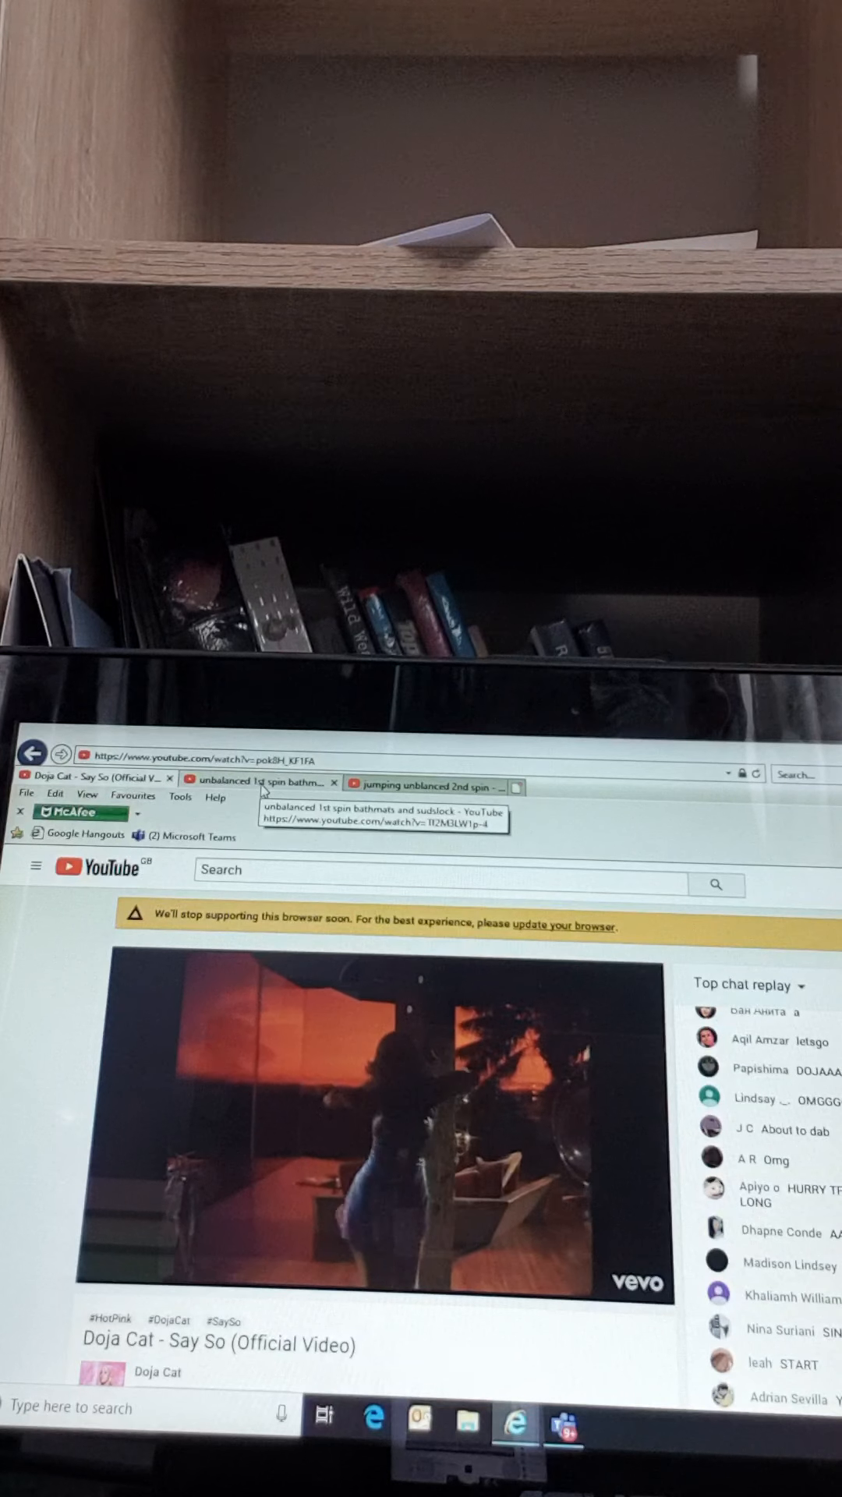
# Step: Skip the 1st spin bathmats video ahead to about 1:09, then return to the Doja Cat tab
pyautogui.click(262, 783)
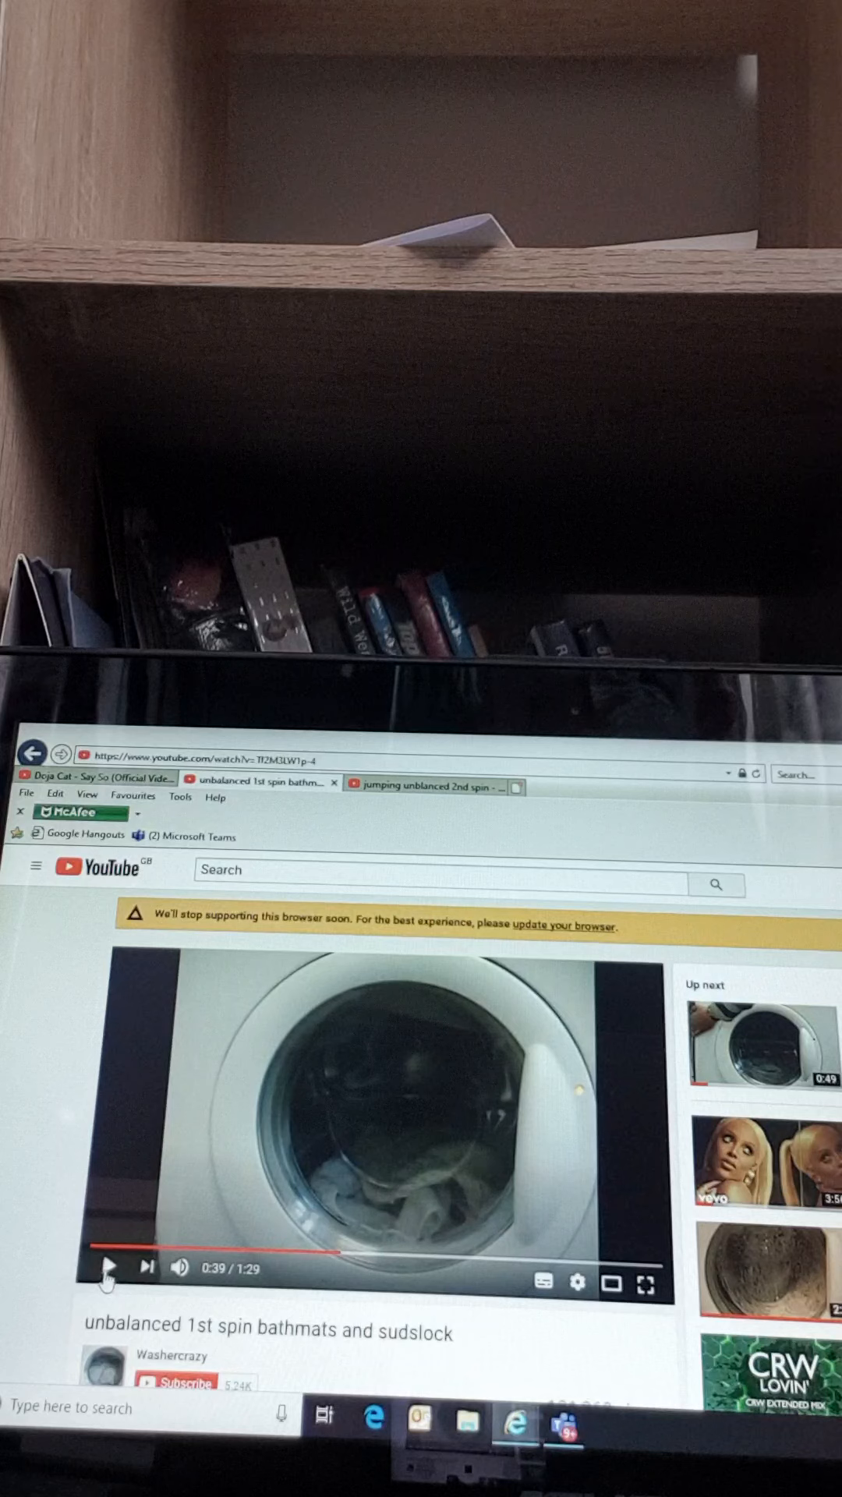
pyautogui.click(91, 777)
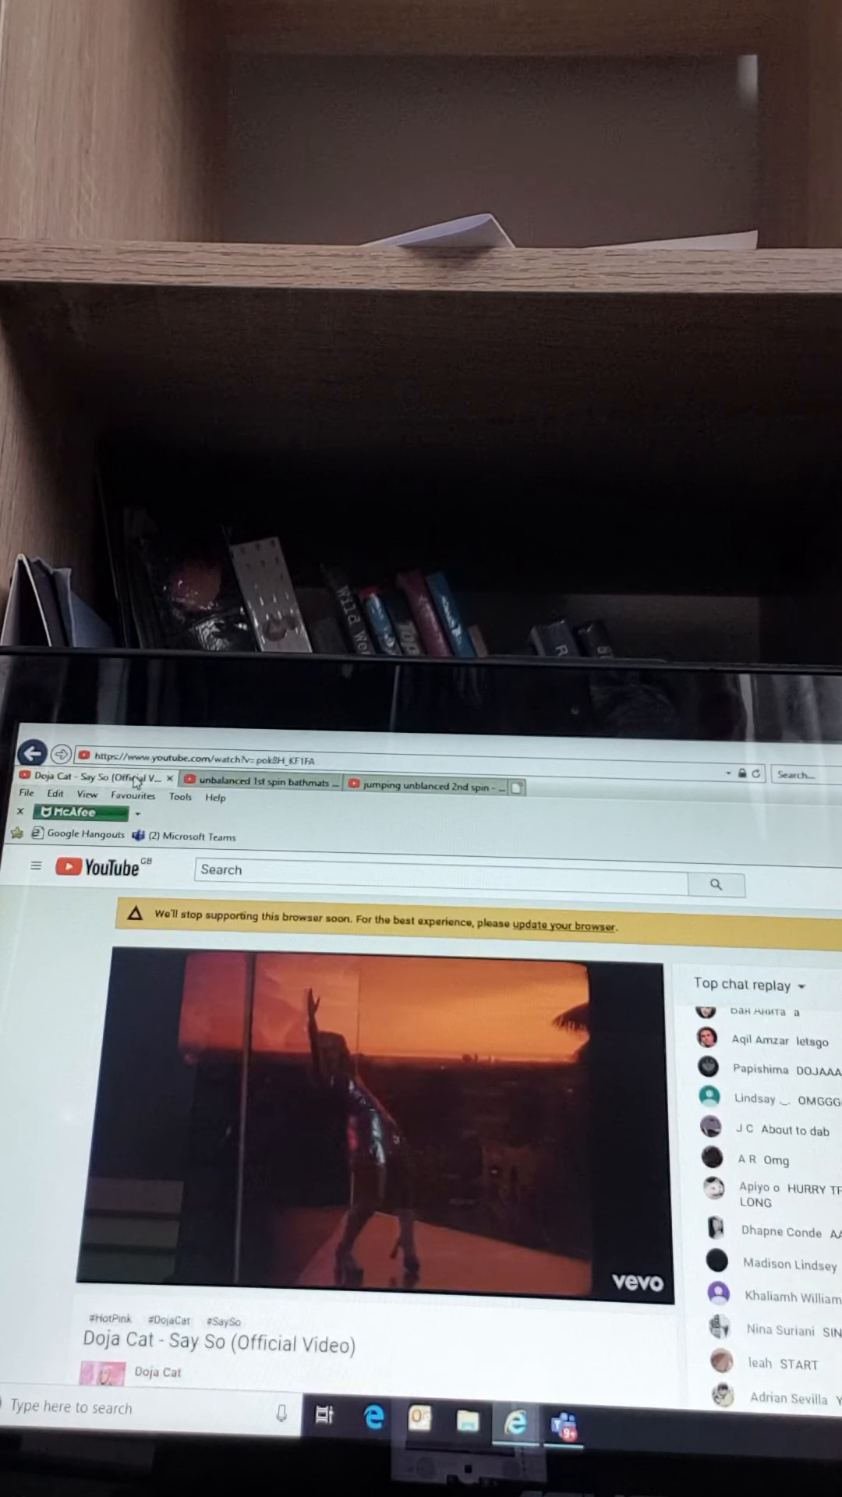
pyautogui.moveTo(262, 782)
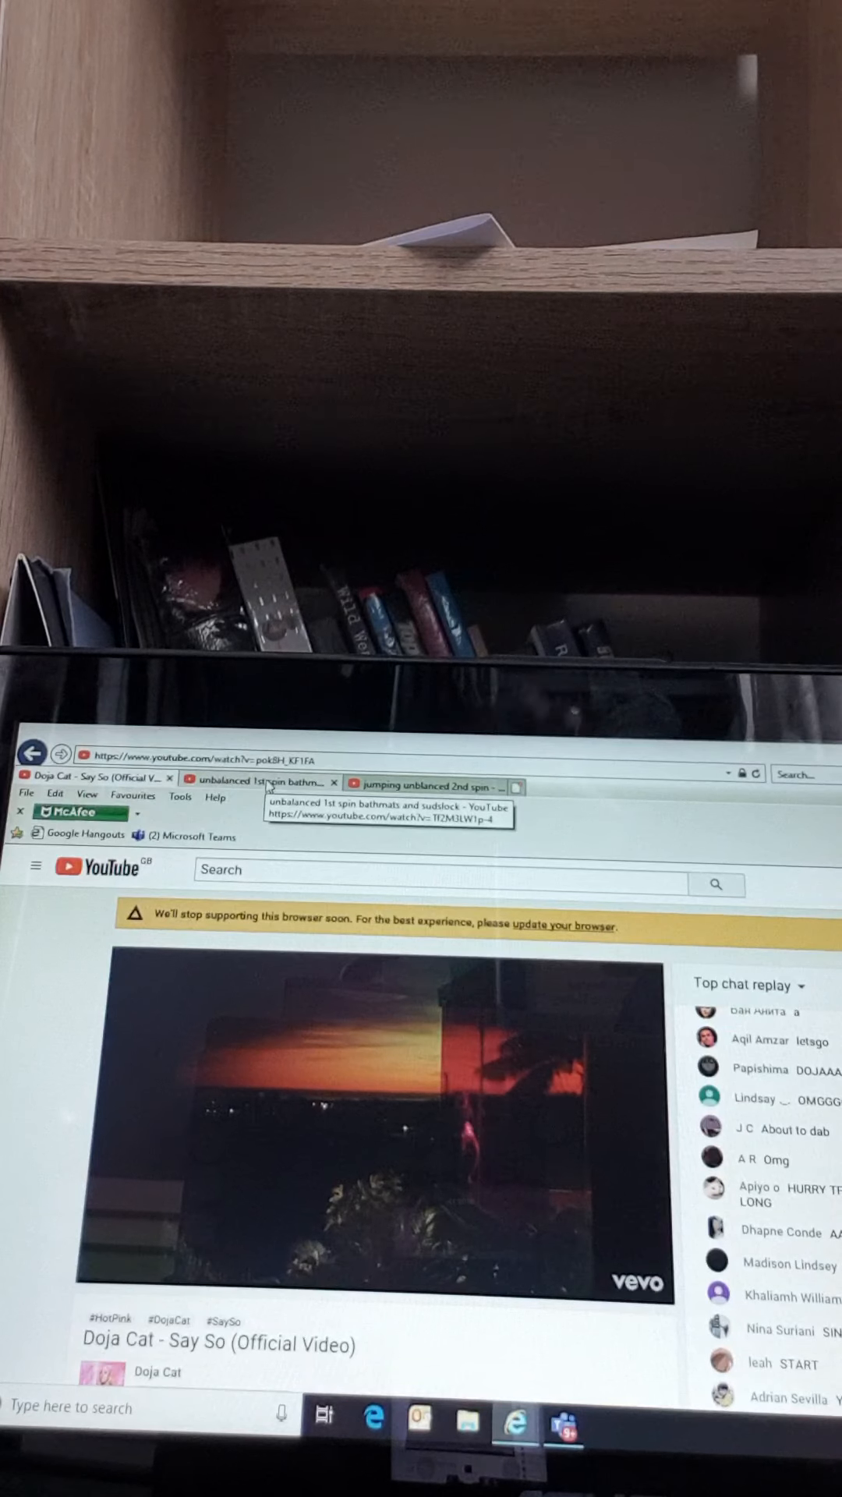
pyautogui.click(262, 781)
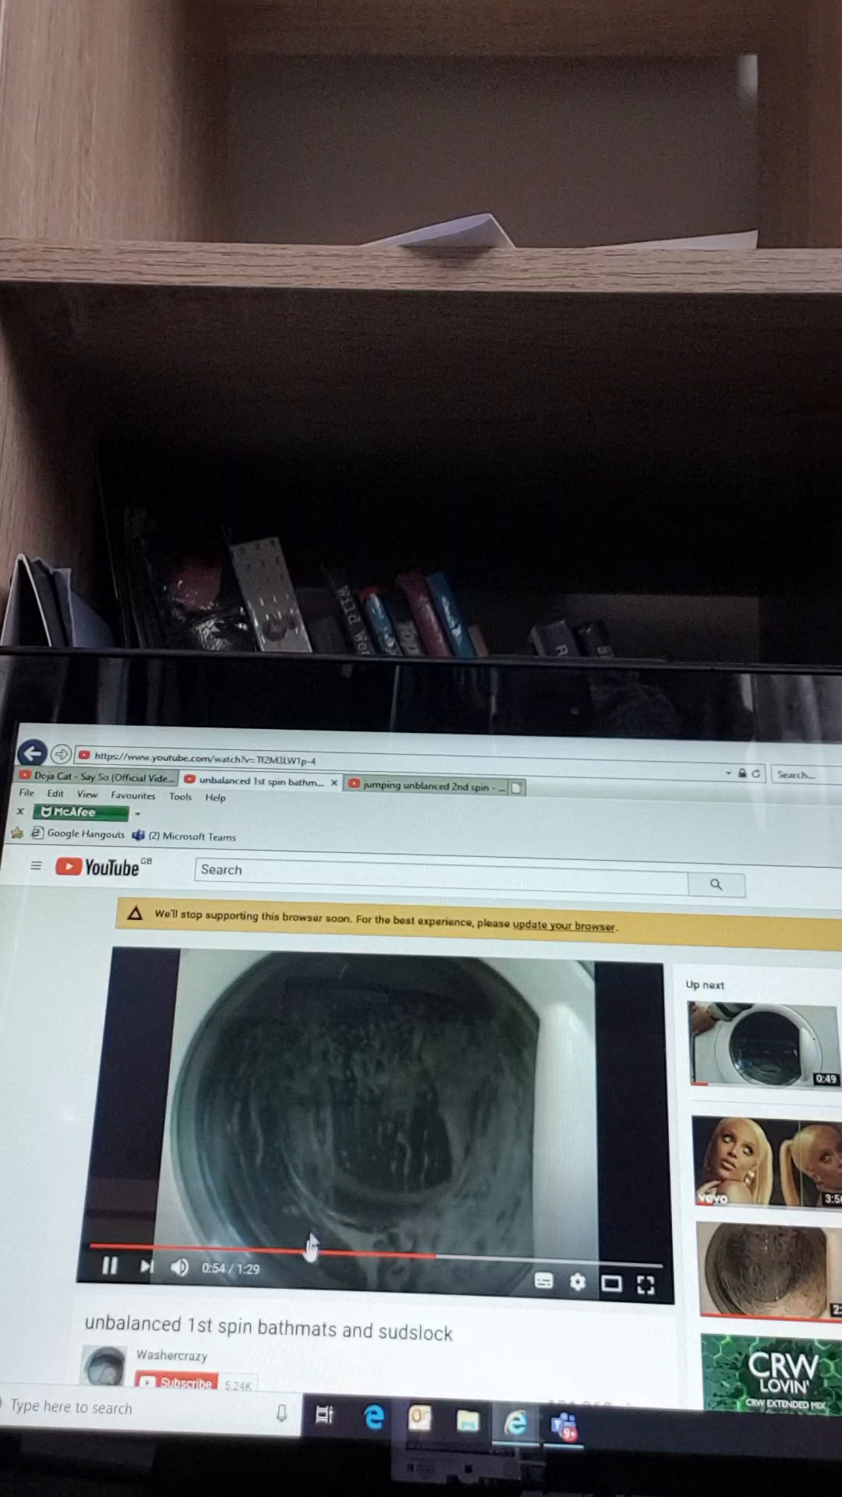
pyautogui.click(524, 1256)
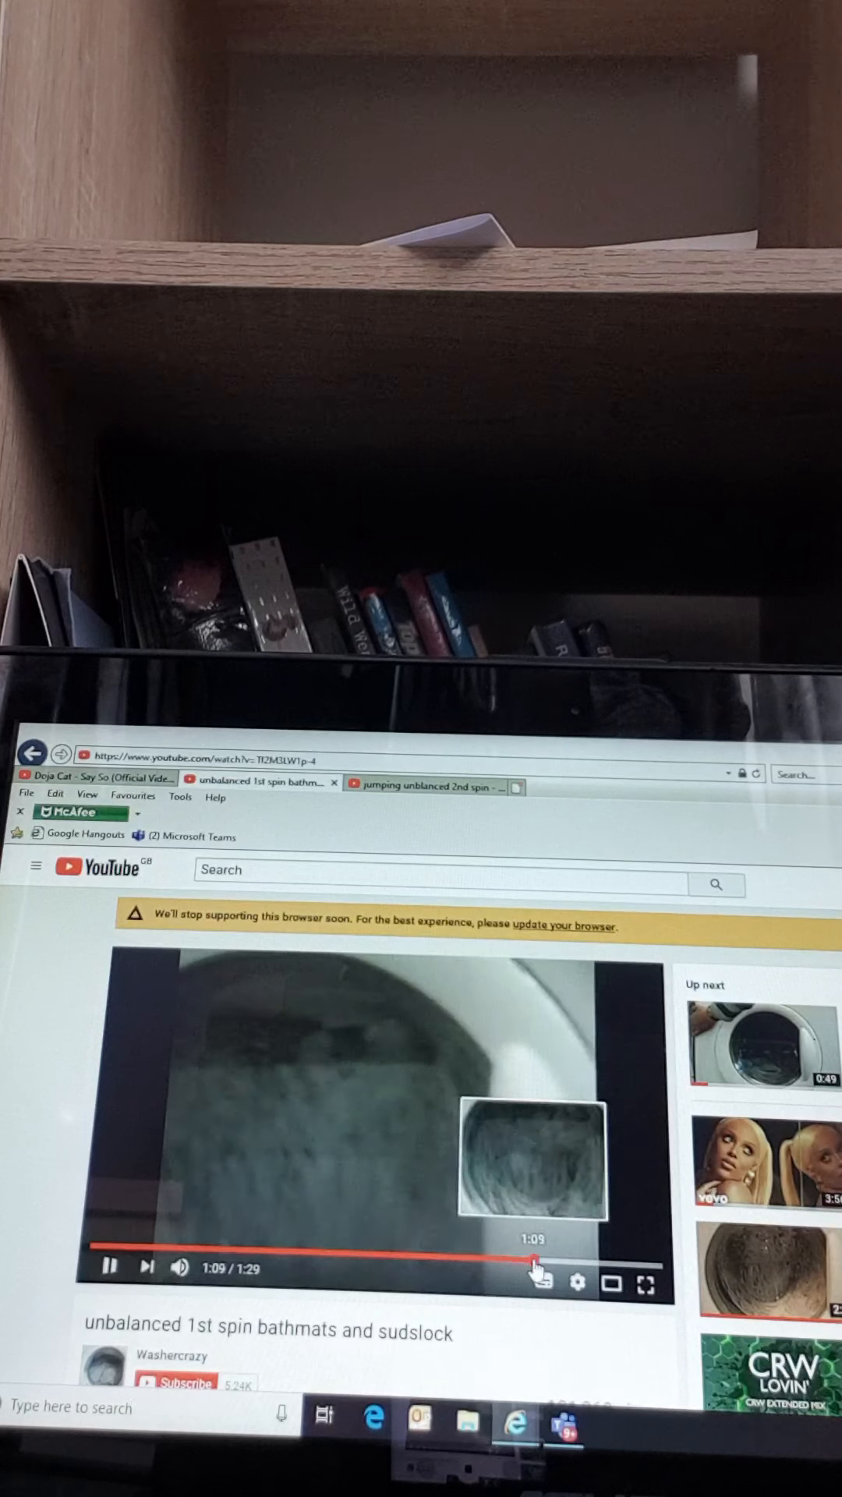
pyautogui.click(95, 777)
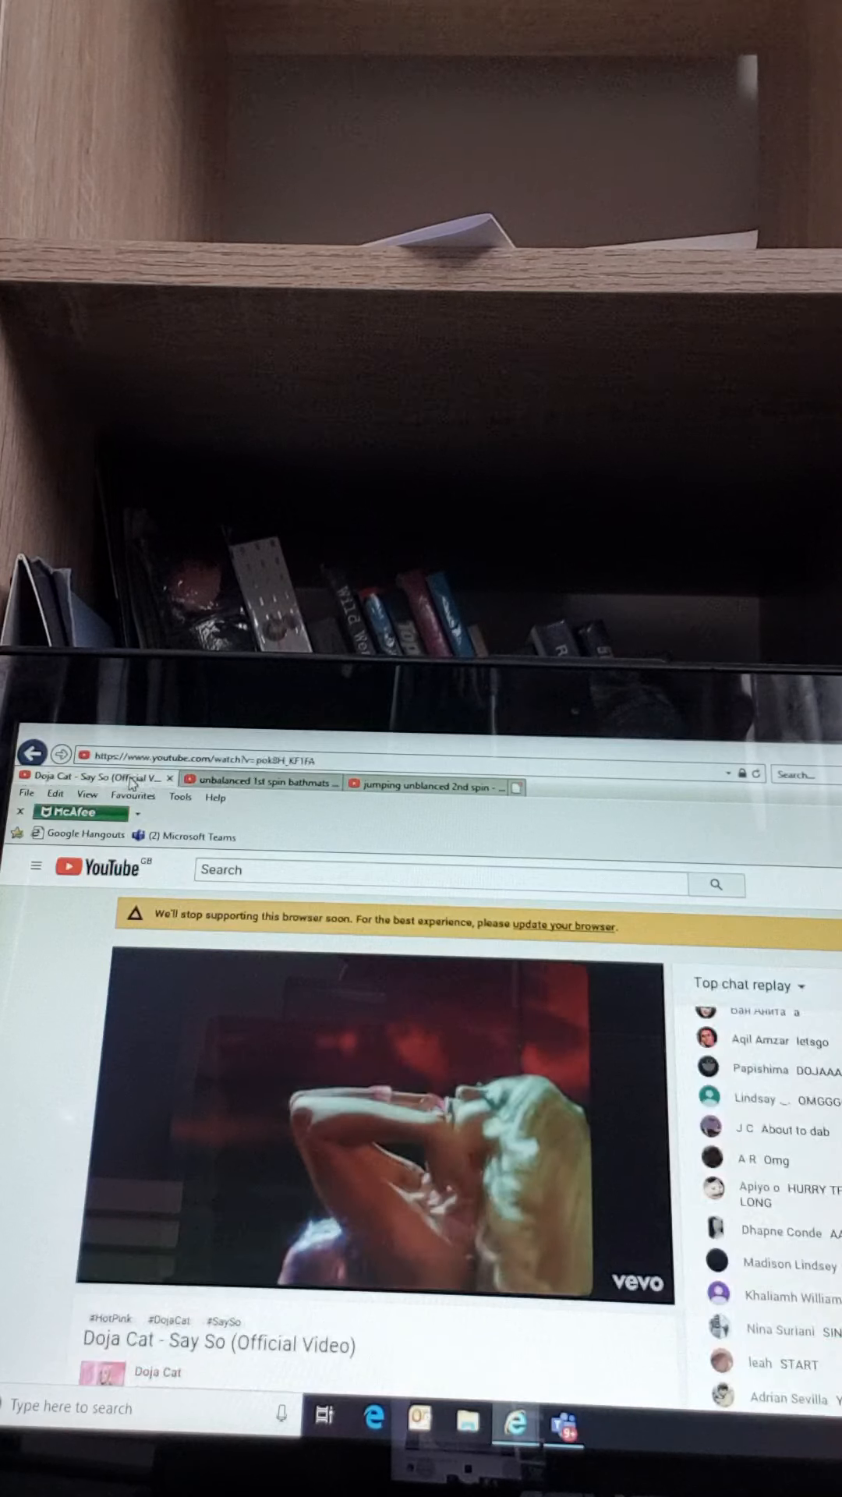
pyautogui.click(258, 782)
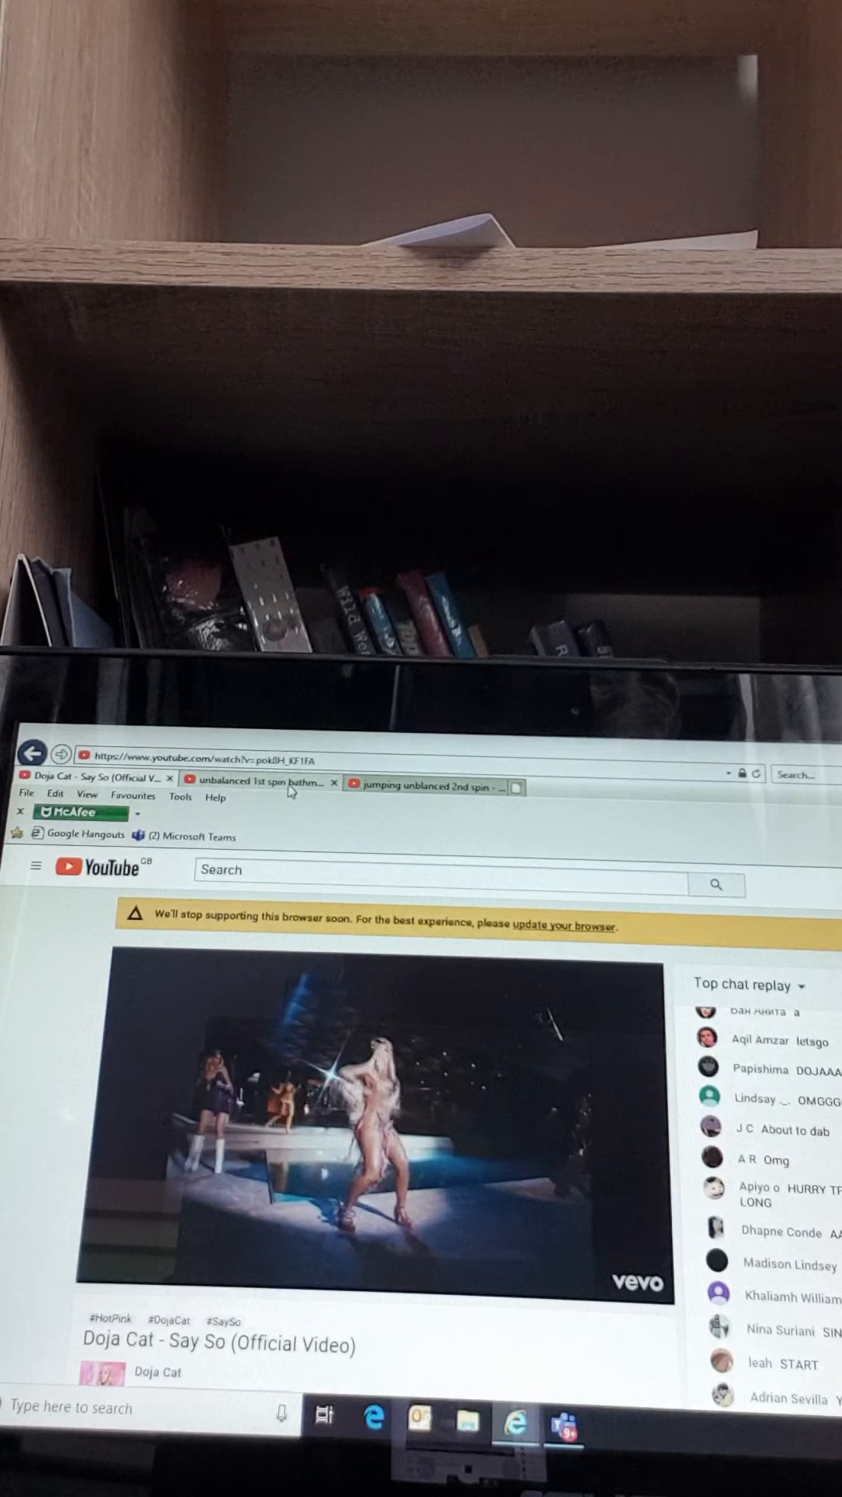
pyautogui.click(260, 782)
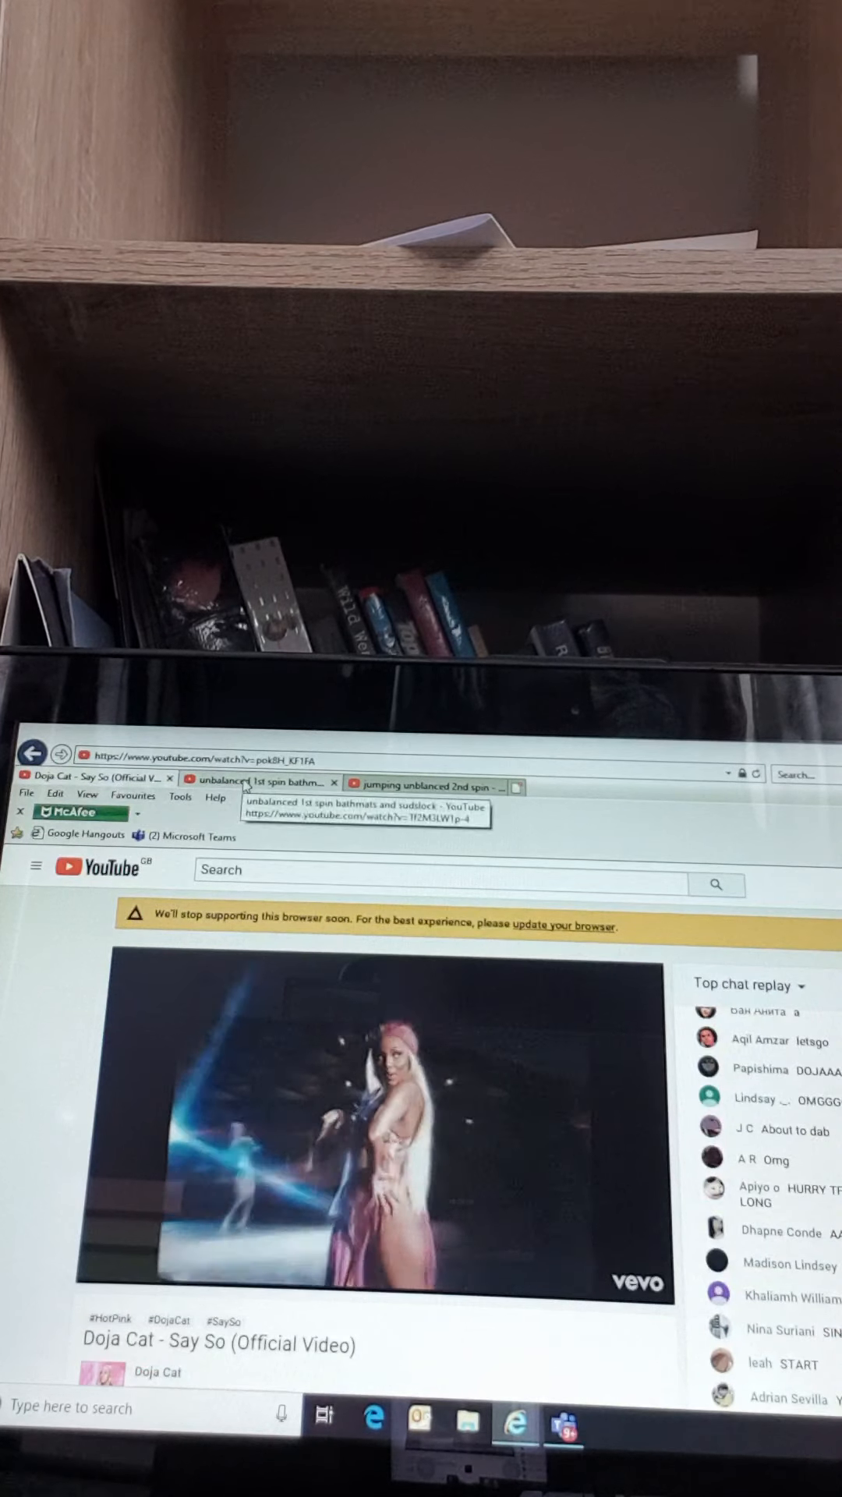
pyautogui.click(262, 782)
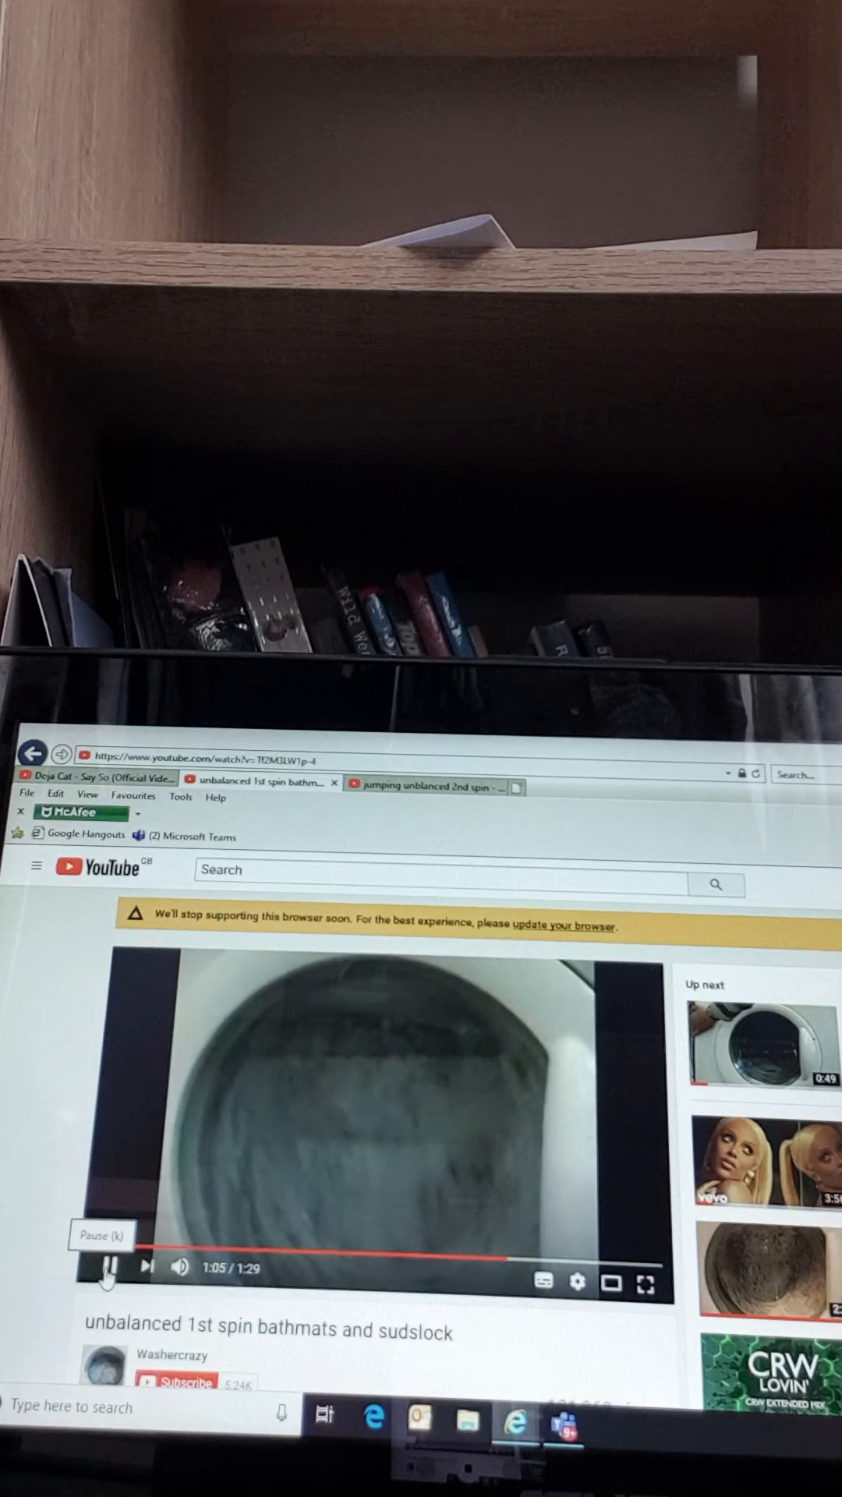
# Step: Let the 1st spin bathmats video play to its end, then return to the Doja Cat video near 3:17
pyautogui.click(325, 1268)
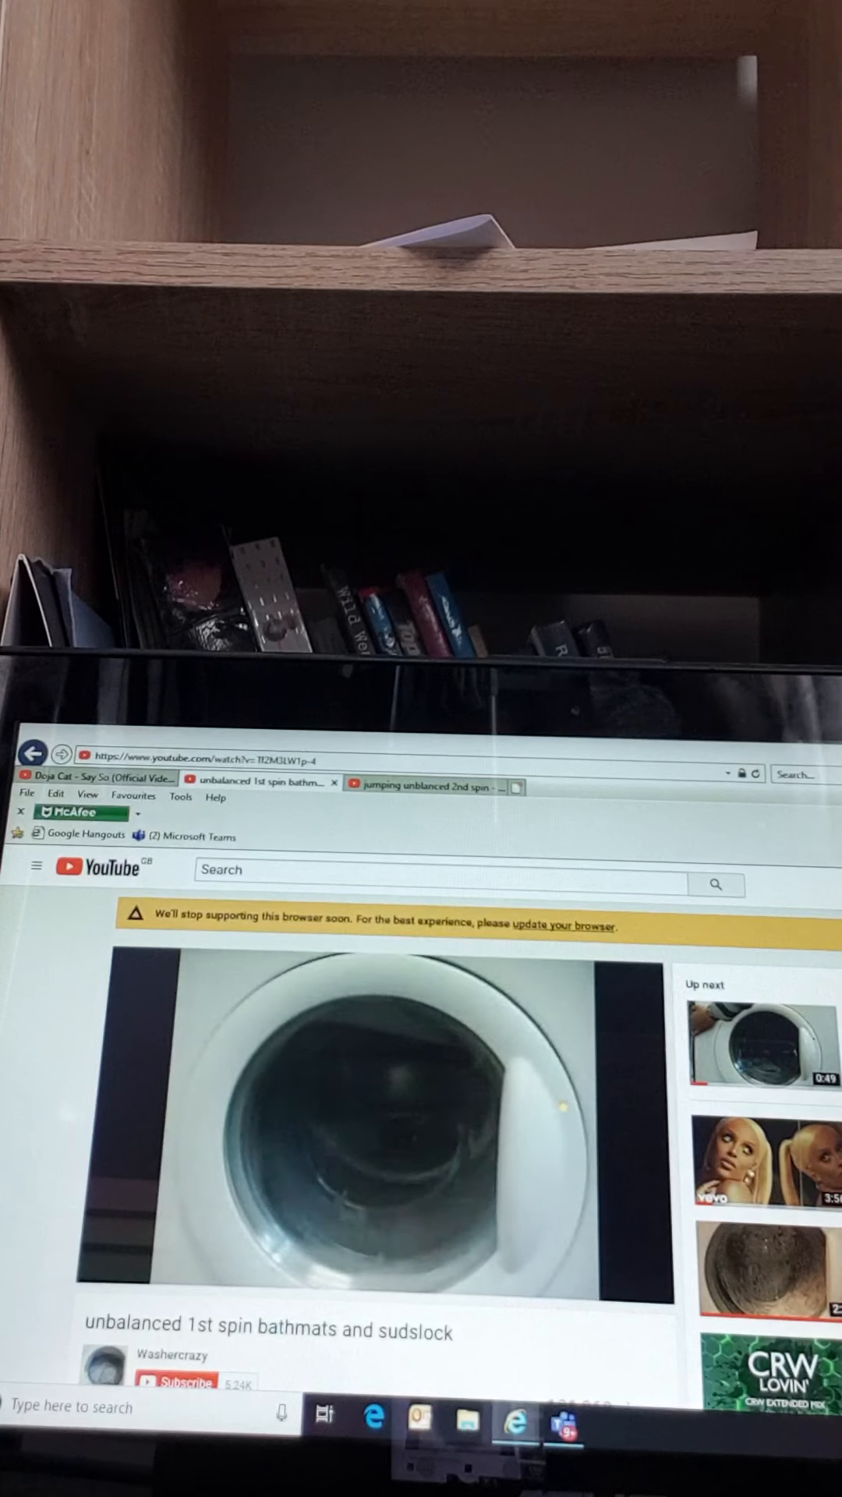
pyautogui.click(91, 777)
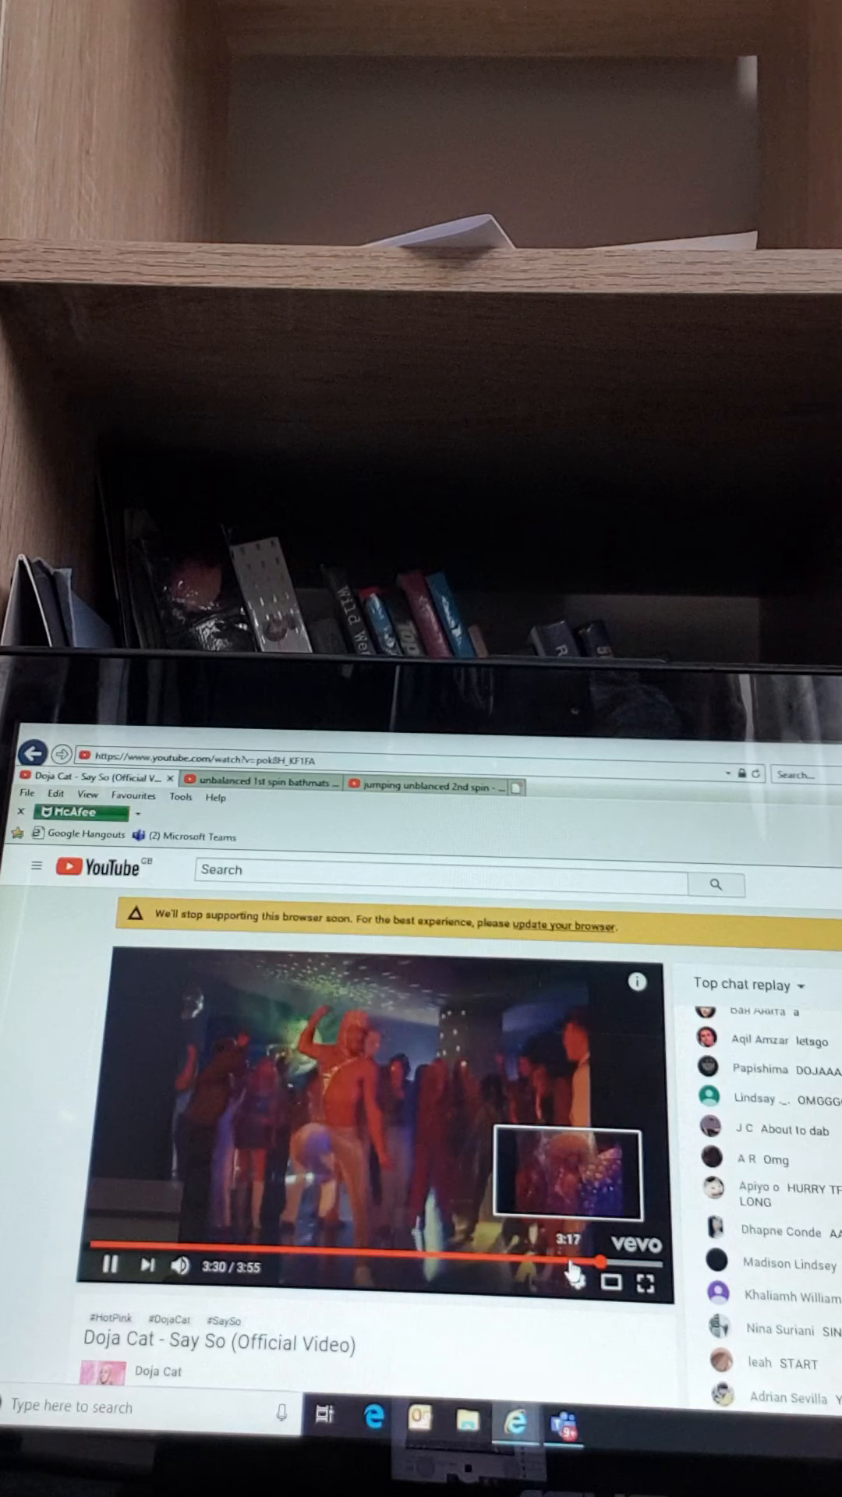
# Step: Seek the Doja Cat video to about 3:17 and let it finish at its 3:55 end screen
pyautogui.click(262, 782)
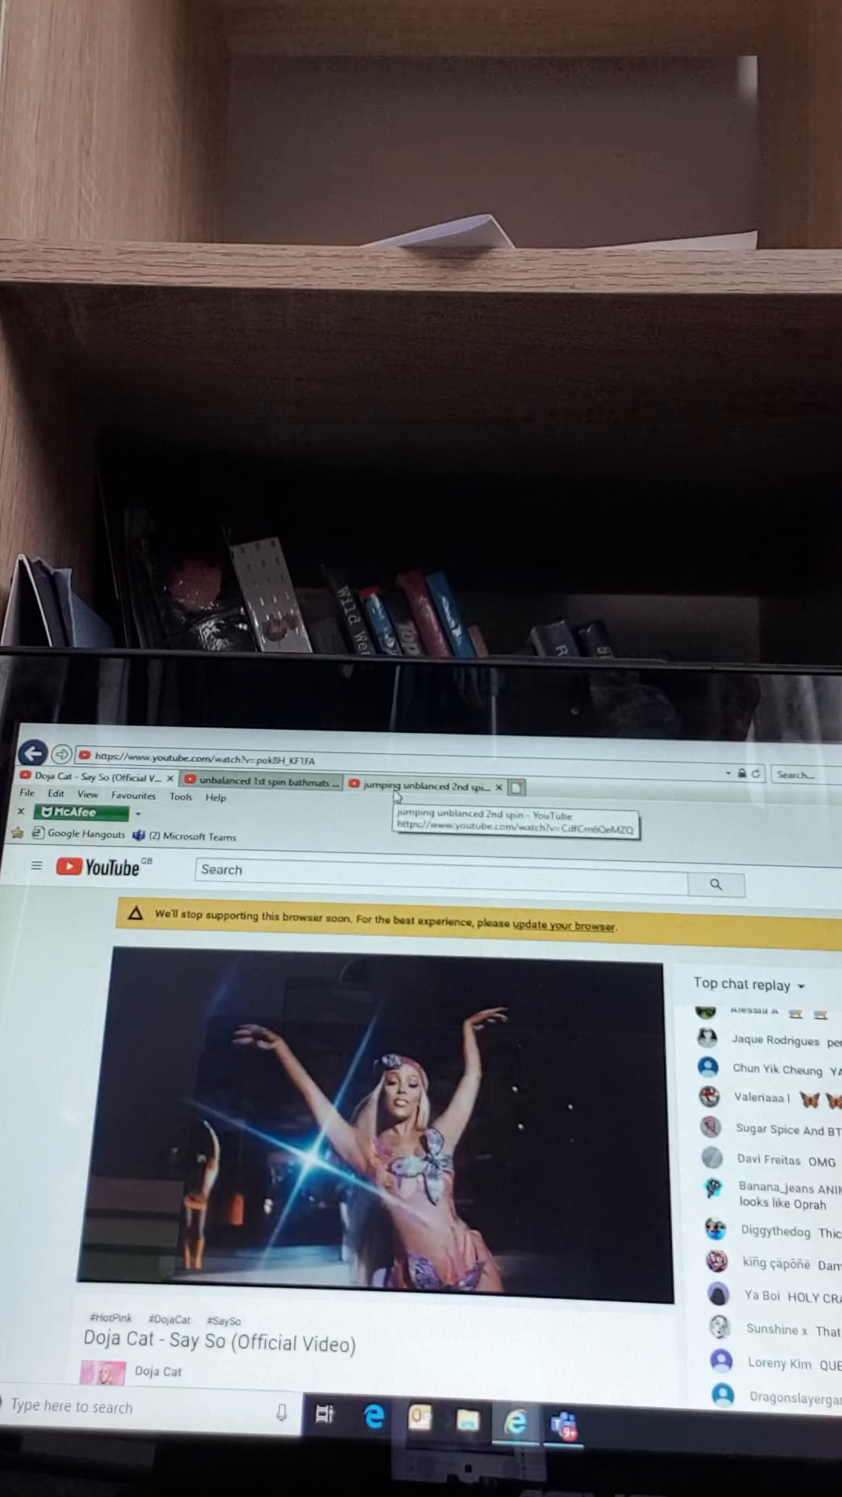
pyautogui.click(425, 787)
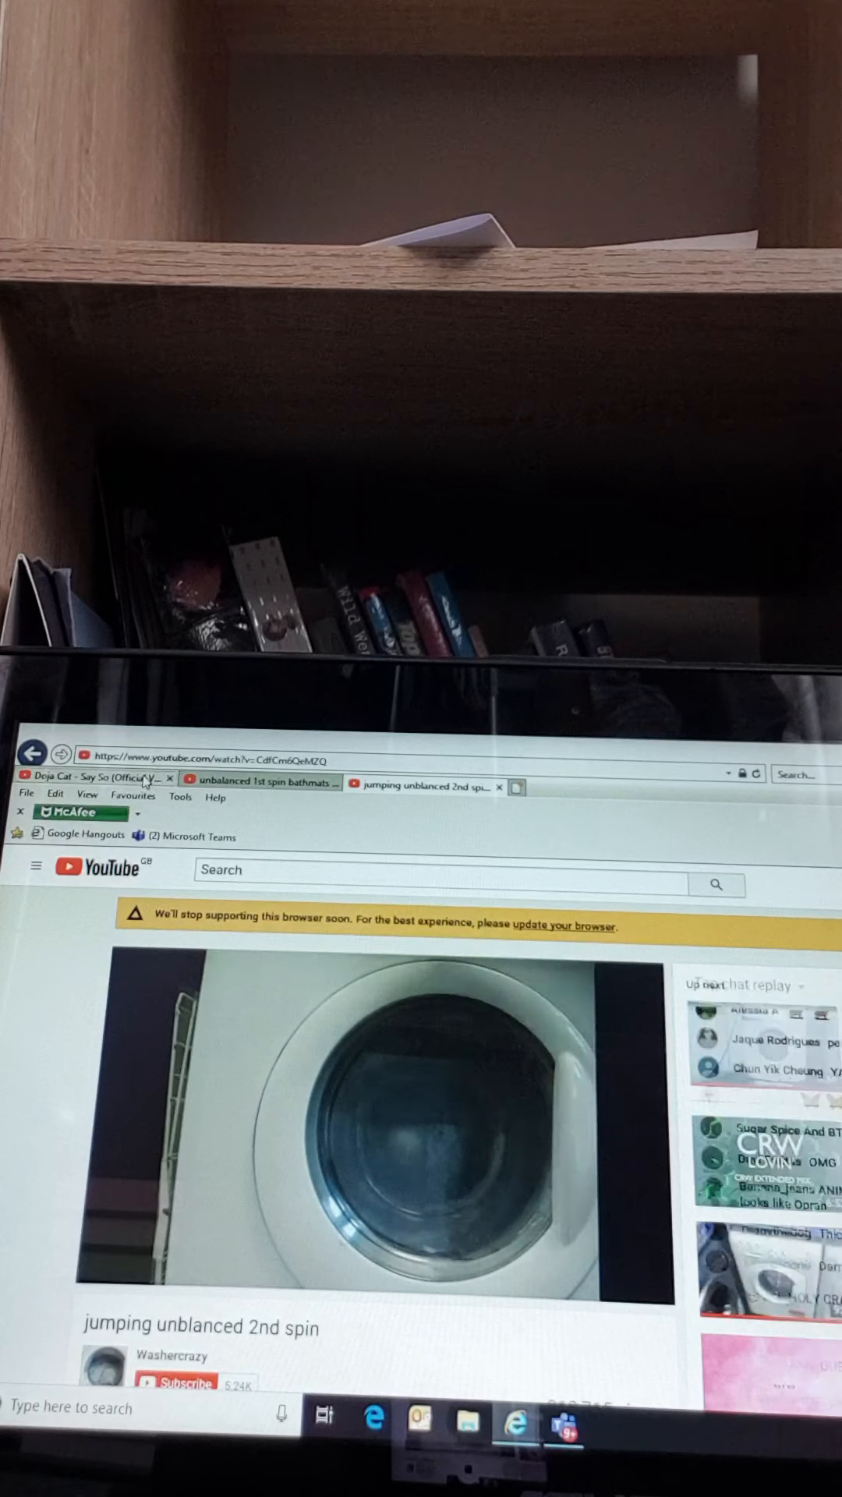
pyautogui.click(95, 777)
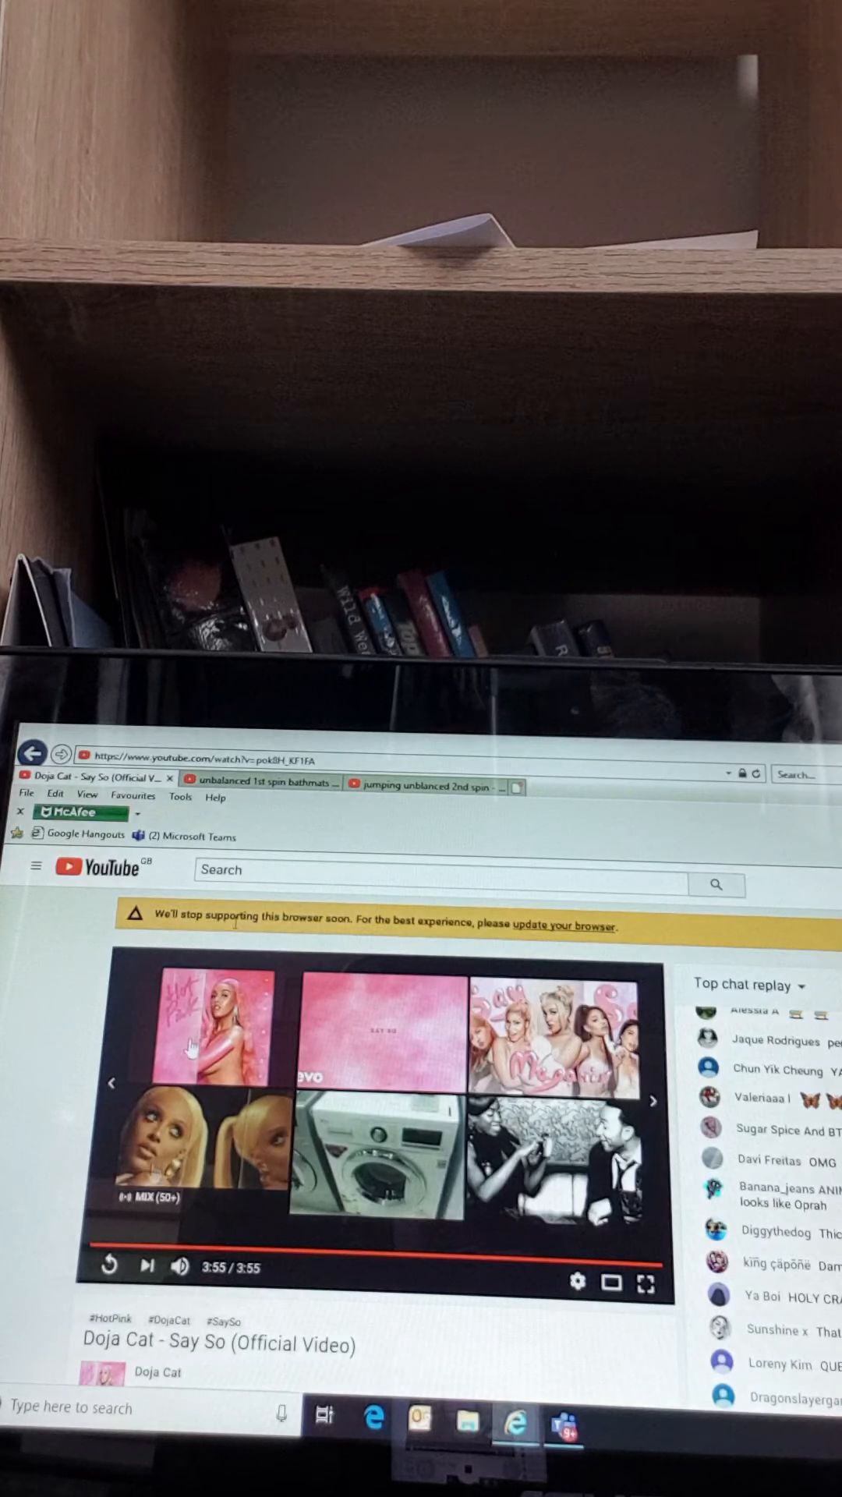